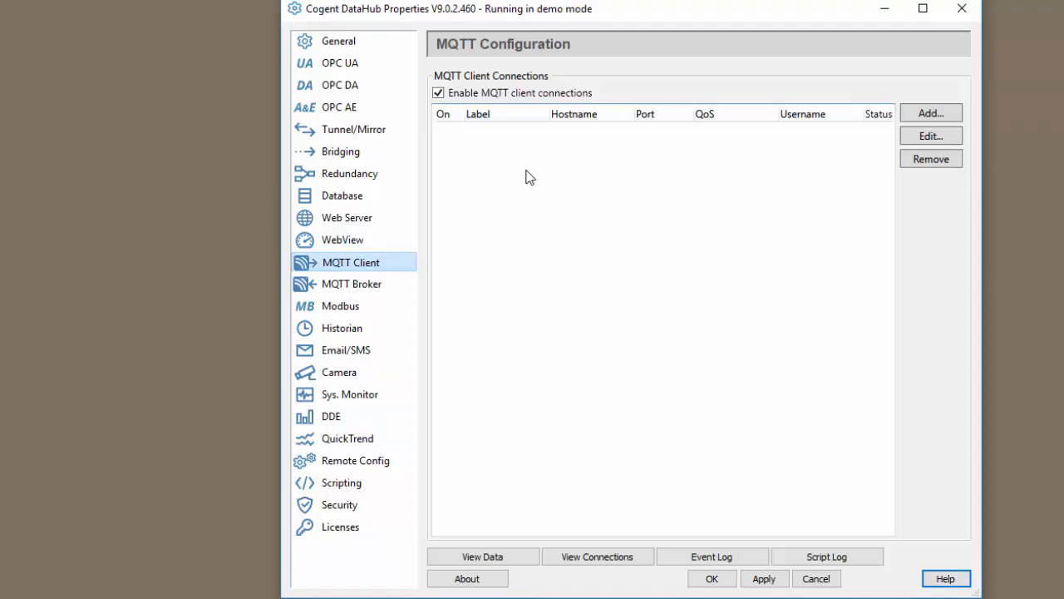
{"action": "mouse_move", "coordinate": [389, 90]}
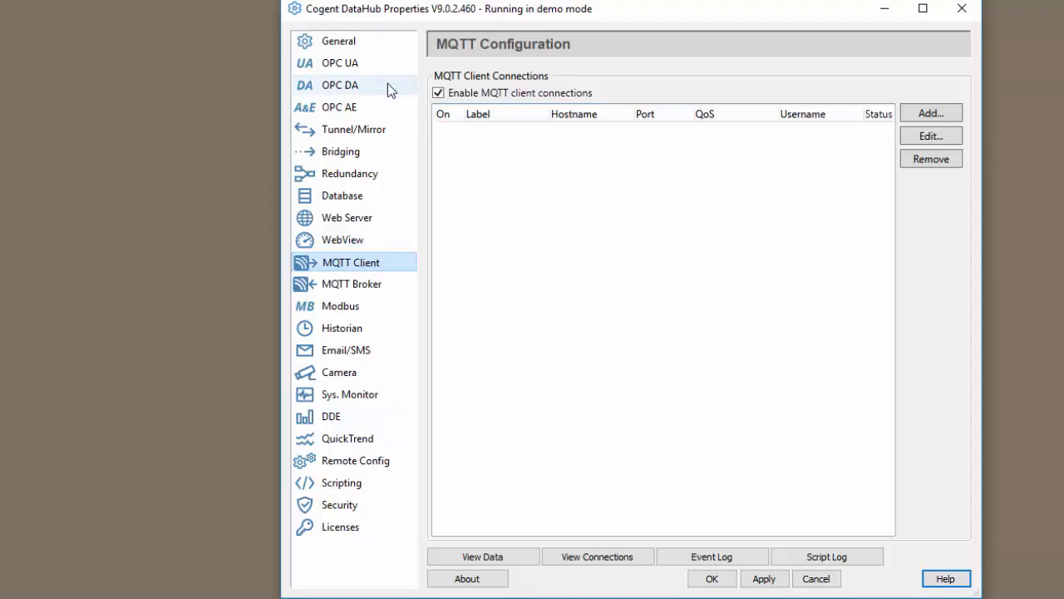
- Inspect the OPCUA000 connection's localhost endpoint URL and close its settings unchanged
{"action": "left_click", "coordinate": [339, 63]}
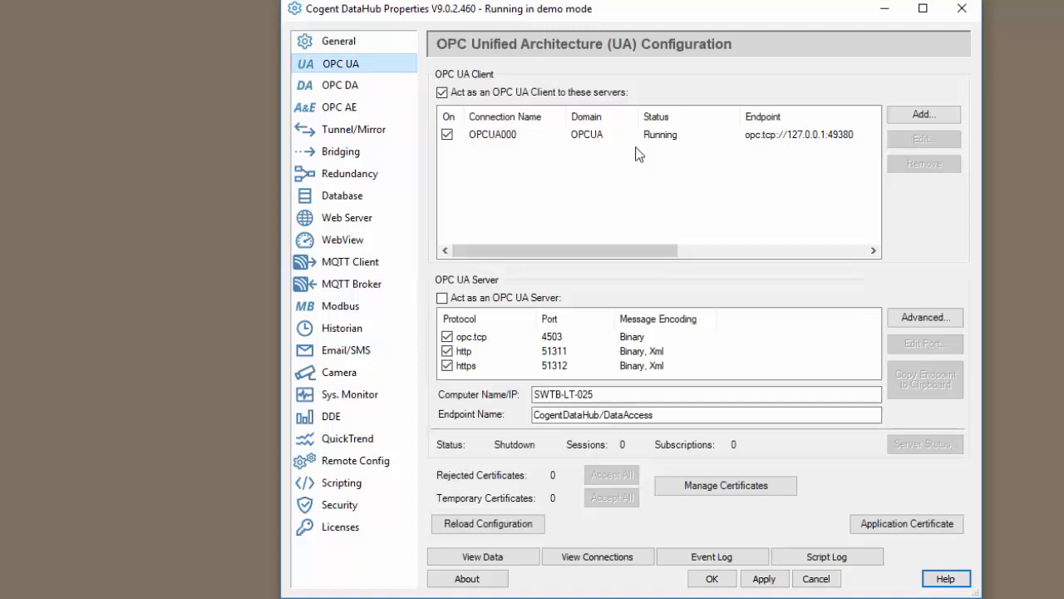
{"action": "left_click", "coordinate": [512, 133]}
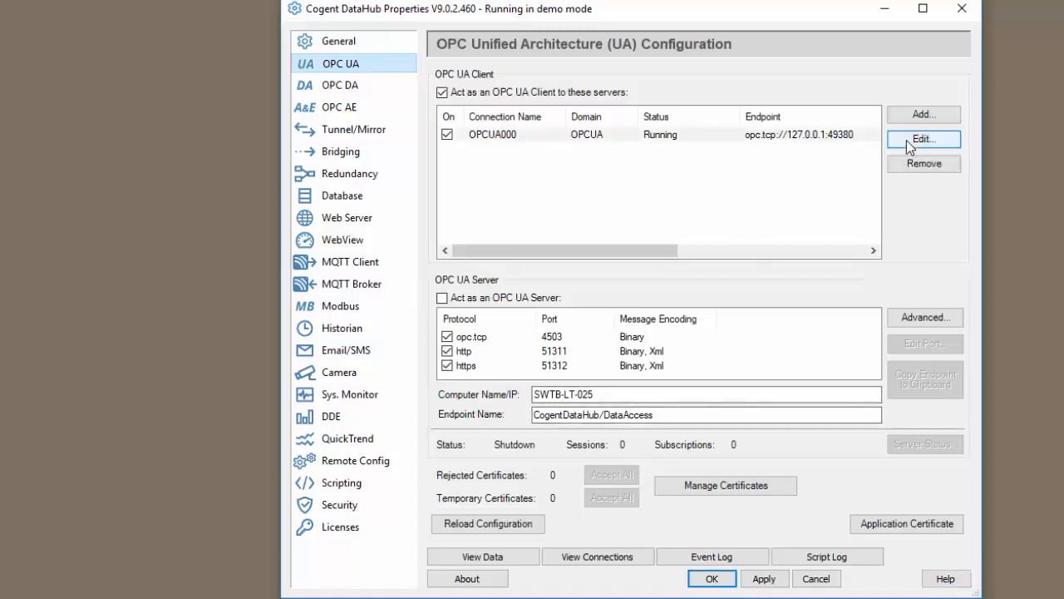
{"action": "left_click", "coordinate": [506, 133]}
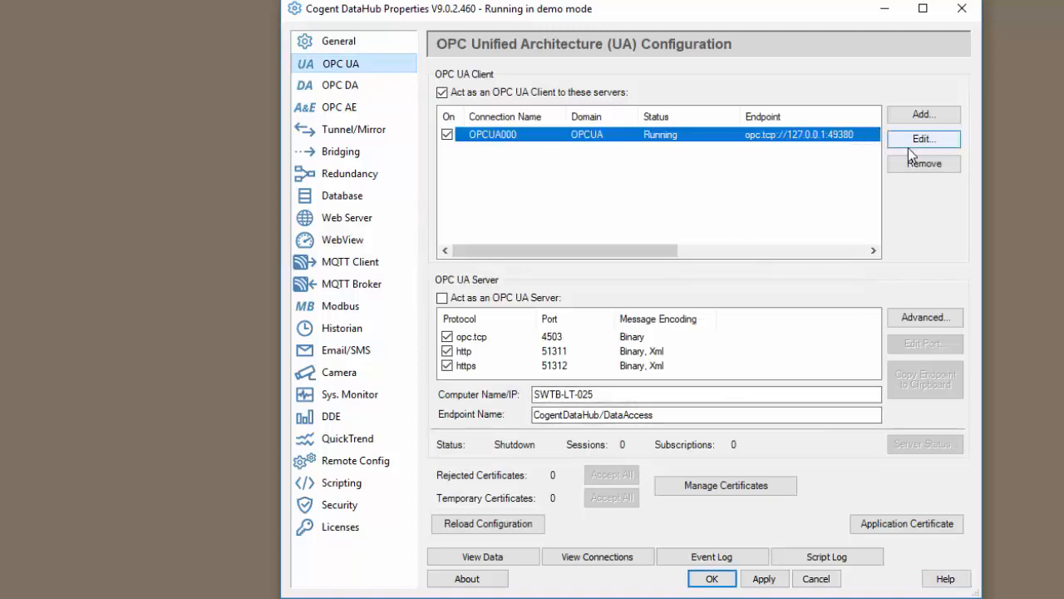
{"action": "left_click", "coordinate": [925, 138]}
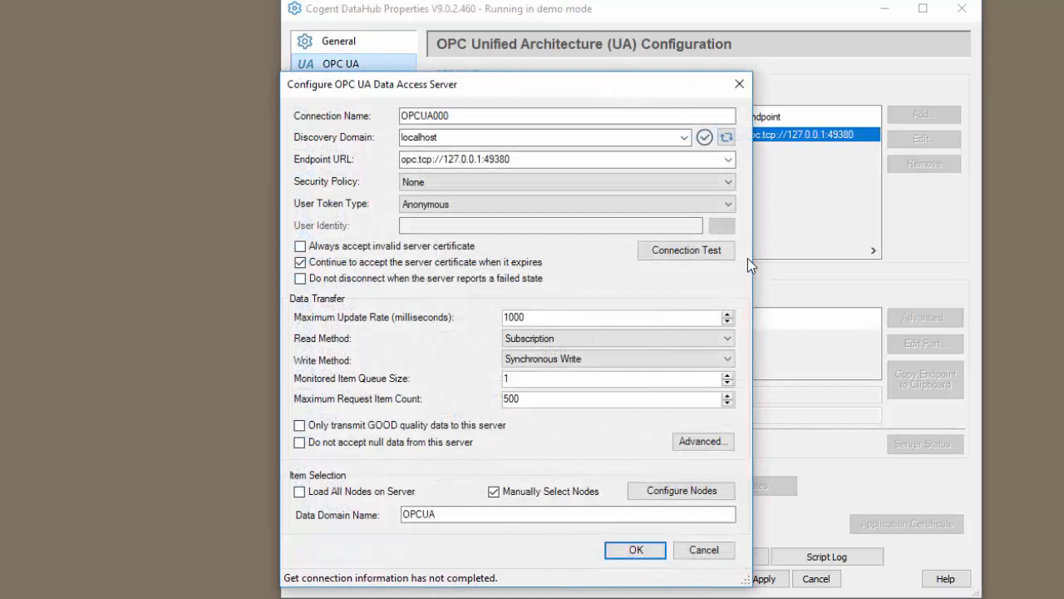
{"action": "left_click", "coordinate": [540, 160]}
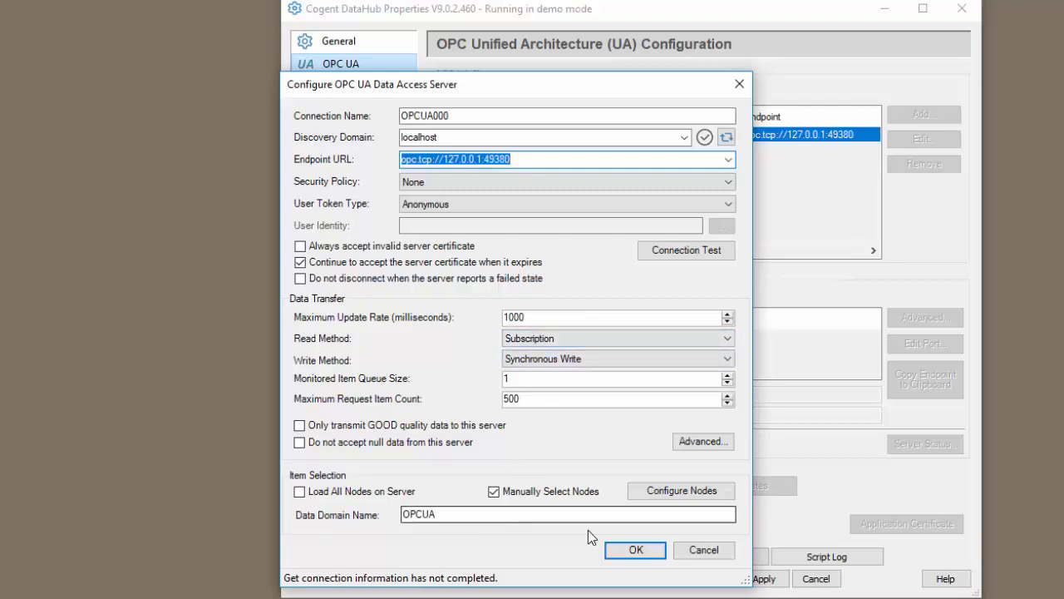
{"action": "left_click", "coordinate": [635, 549]}
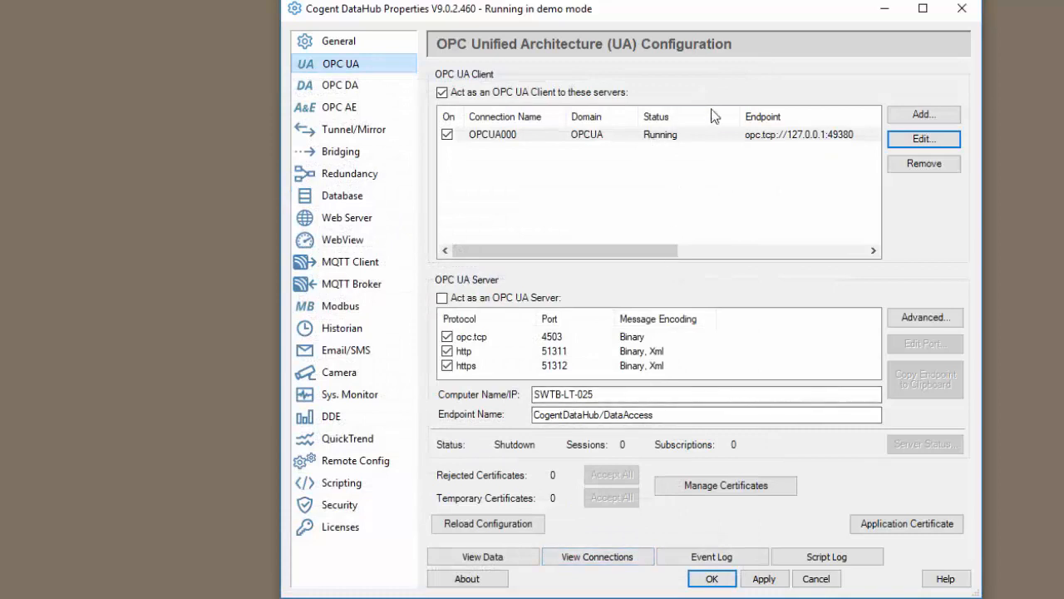
{"action": "mouse_move", "coordinate": [586, 133]}
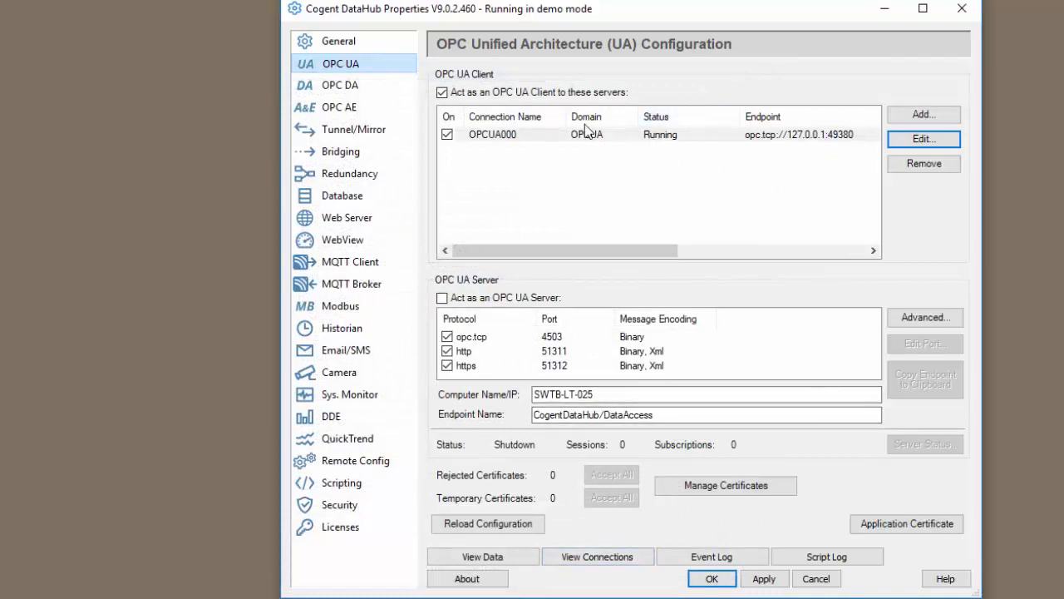
- Review the OPC000 DA connection to TOPServer on localhost with its 1000 ms update rate
{"action": "left_click", "coordinate": [340, 84]}
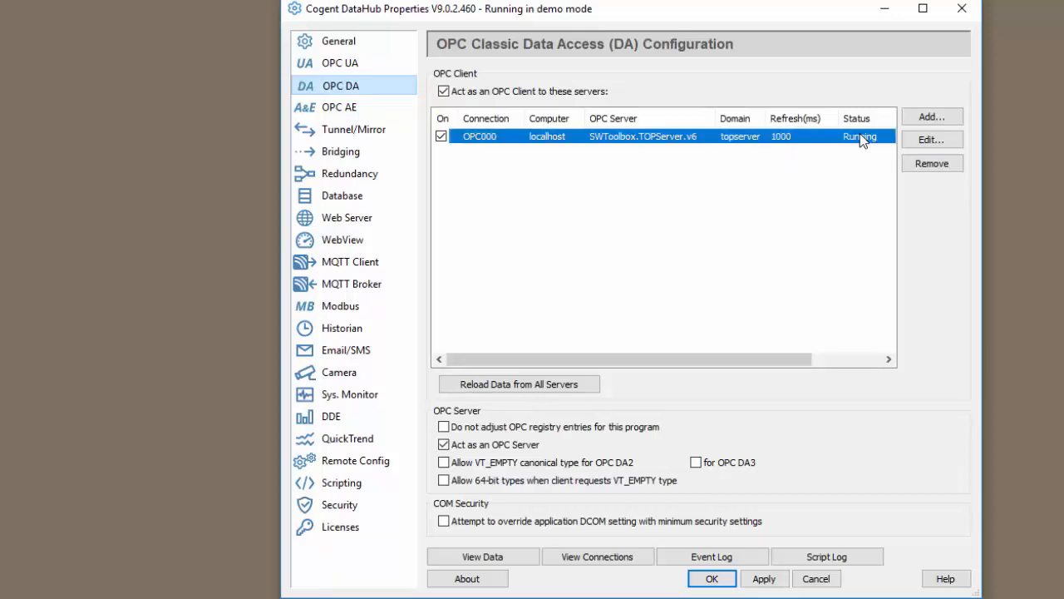
{"action": "left_click", "coordinate": [945, 139]}
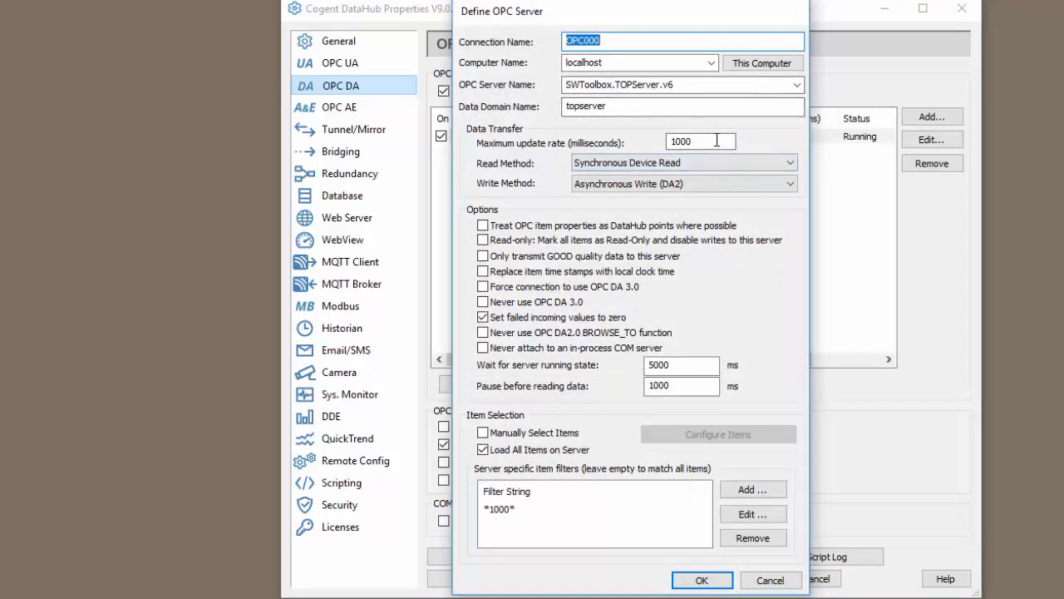
{"action": "mouse_move", "coordinate": [529, 519]}
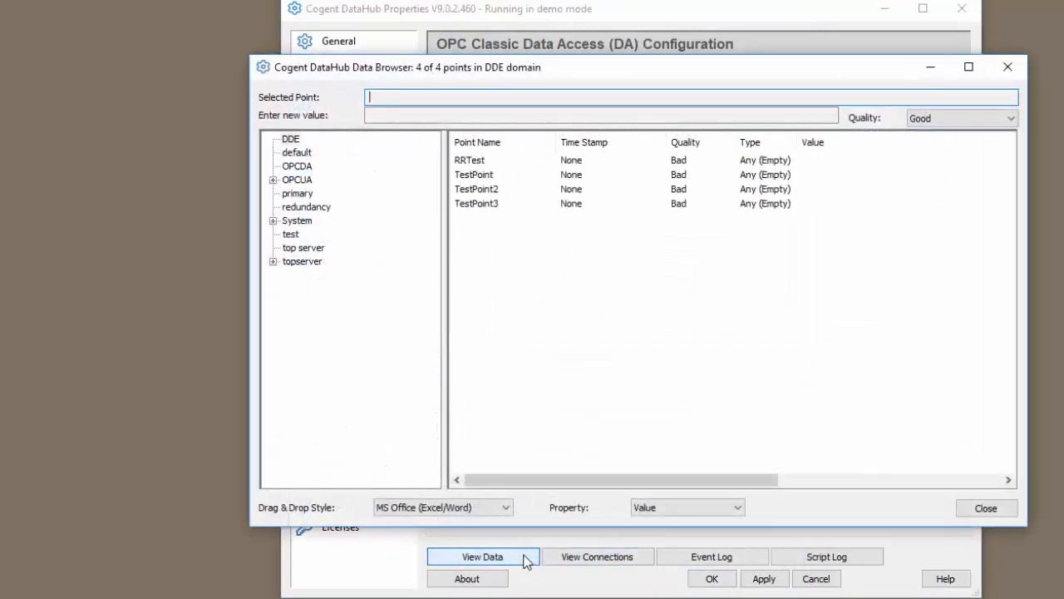
- Expand OPCUA > Test > 5000 and topserver > Test > 5000 to list their Good-quality tags
{"action": "left_click", "coordinate": [296, 180]}
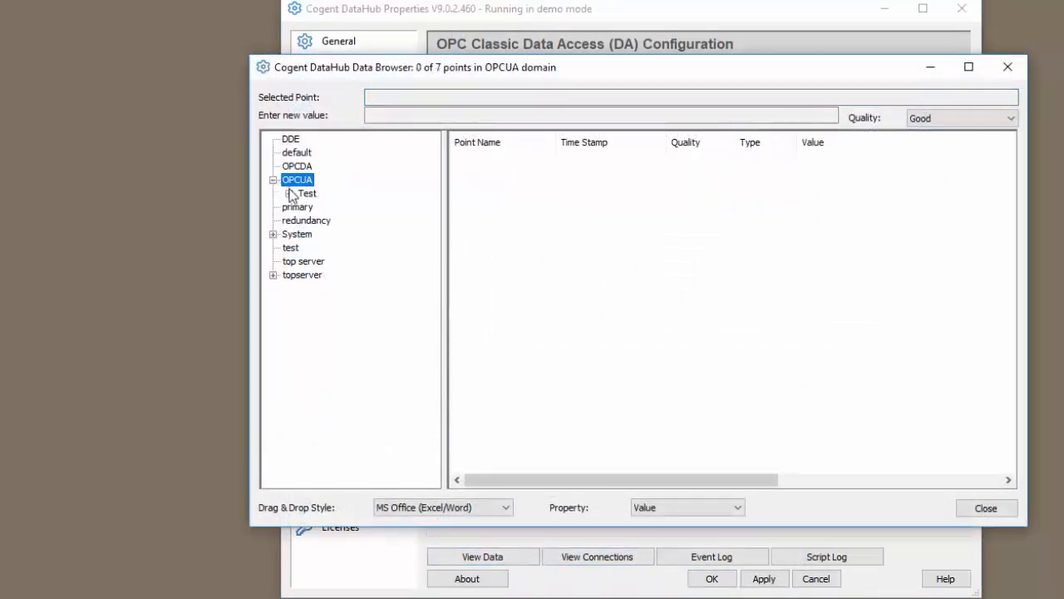
{"action": "left_click", "coordinate": [306, 193]}
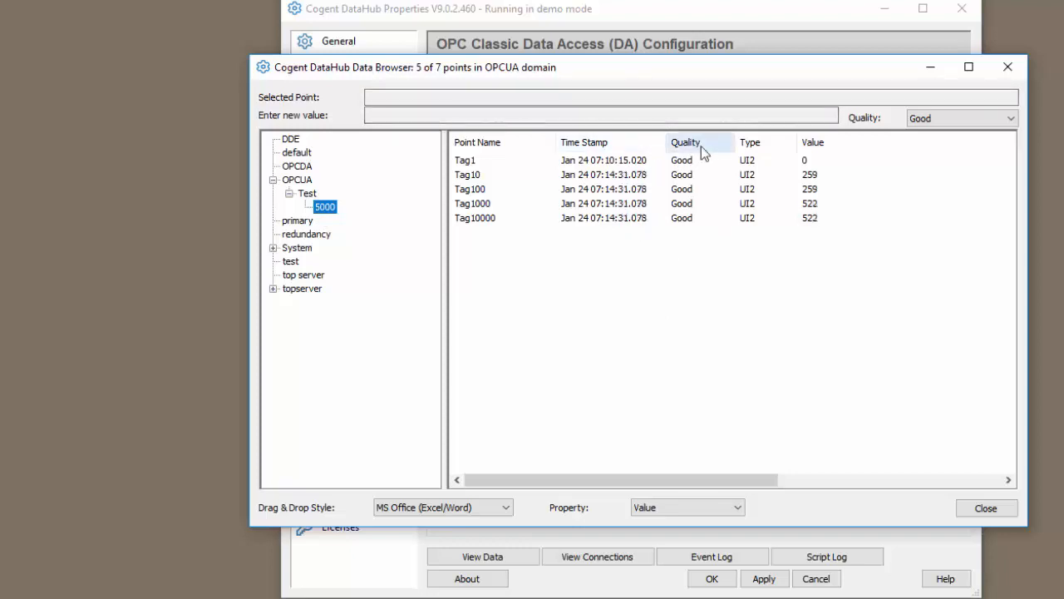
{"action": "left_click", "coordinate": [303, 288]}
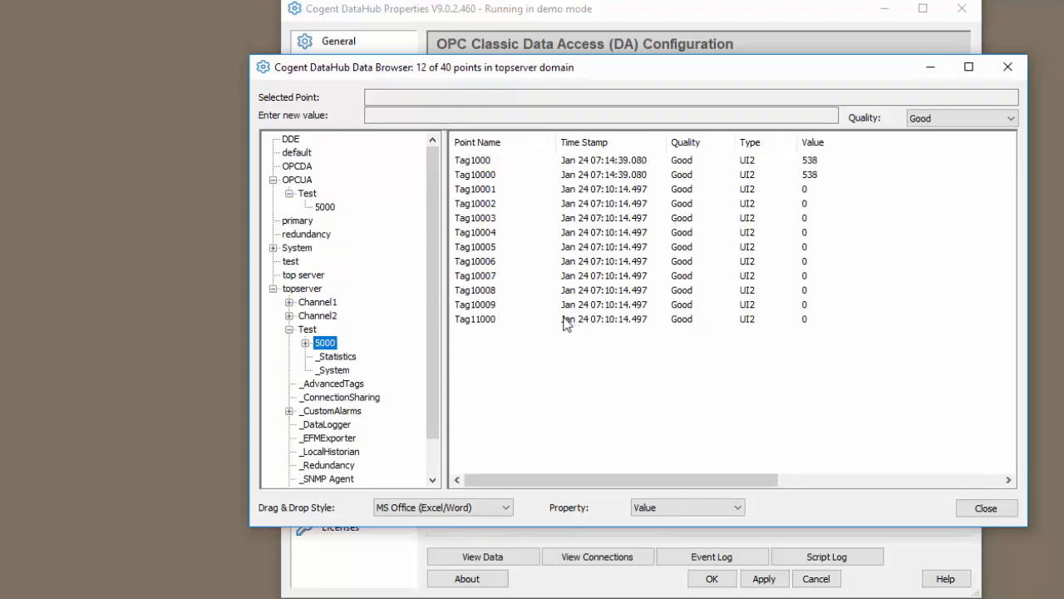
{"action": "left_click", "coordinate": [325, 207]}
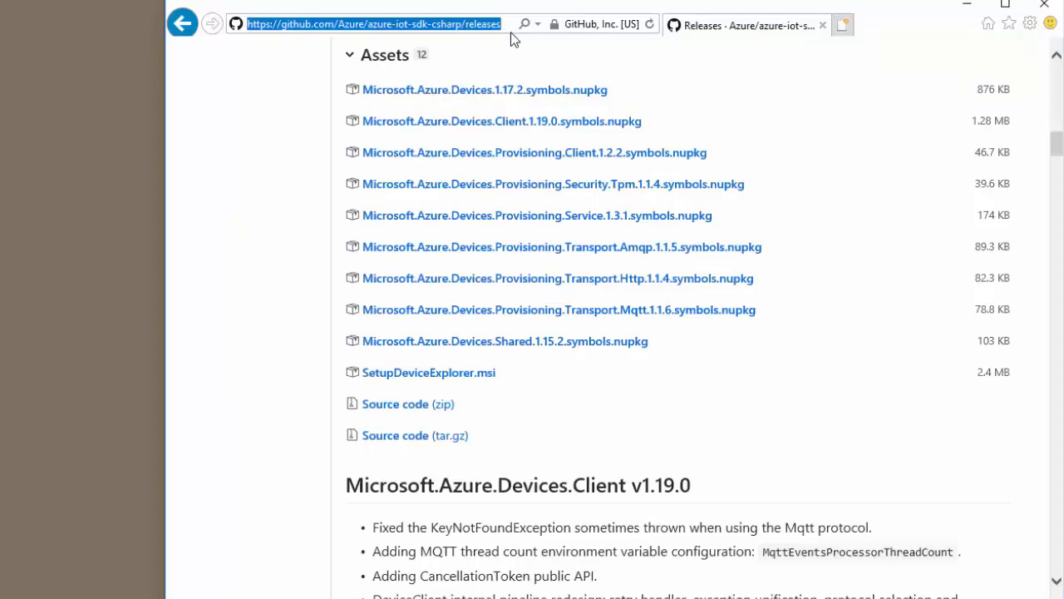
{"action": "mouse_move", "coordinate": [509, 25]}
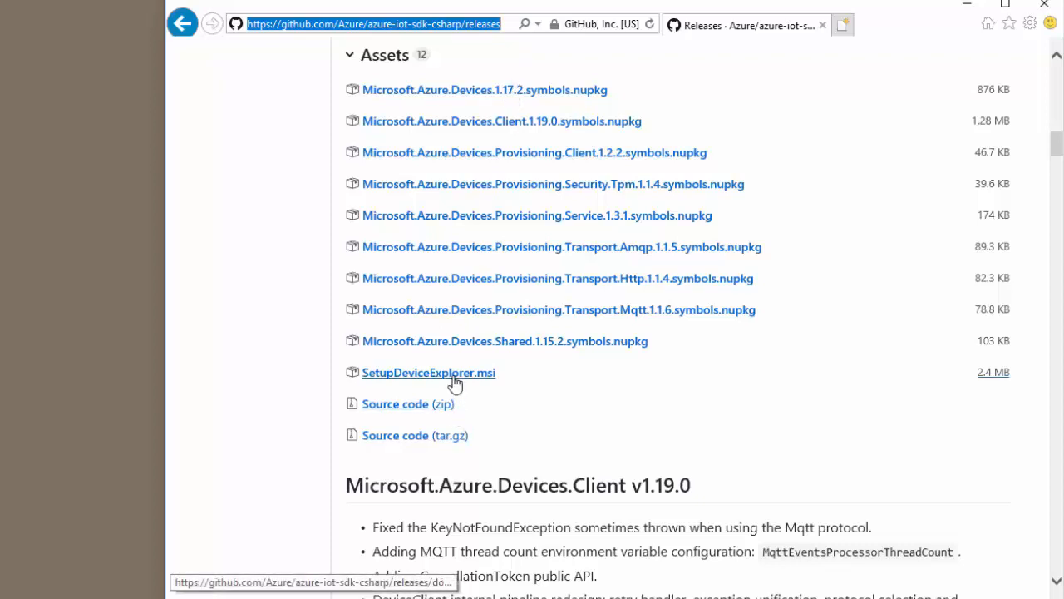
{"action": "mouse_move", "coordinate": [639, 313]}
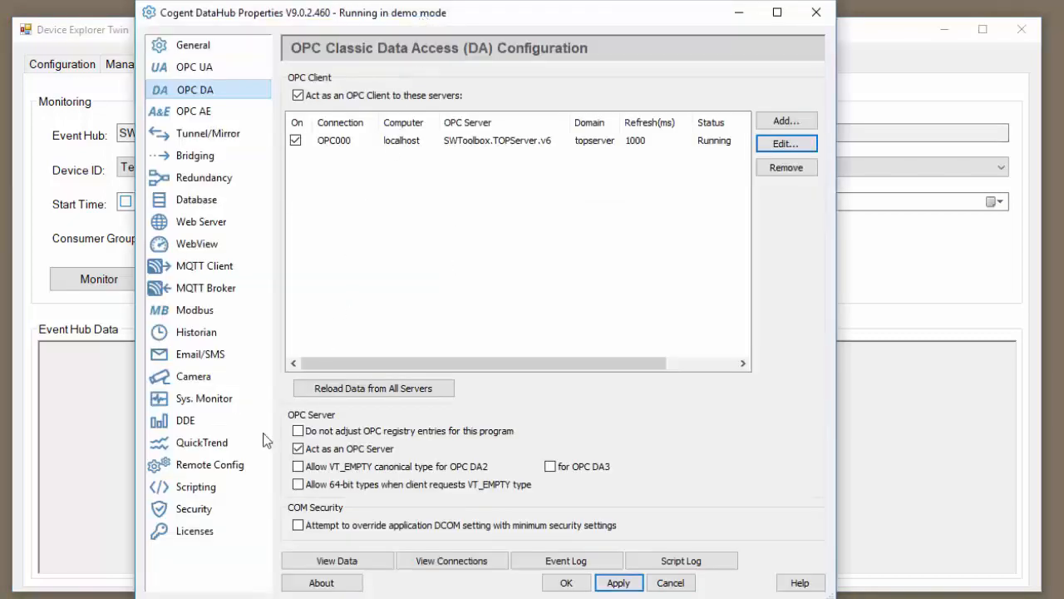
- Add an Azure IoT Hub MQTT connection with hub SWTBOPCUAHub and device TestDevice
{"action": "left_click", "coordinate": [205, 266]}
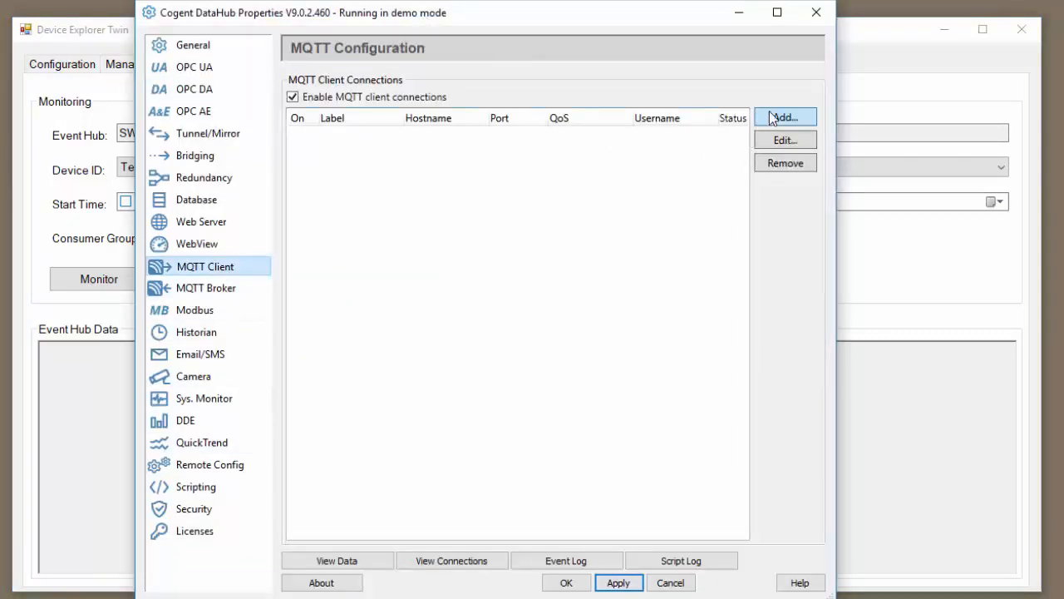
{"action": "left_click", "coordinate": [785, 117]}
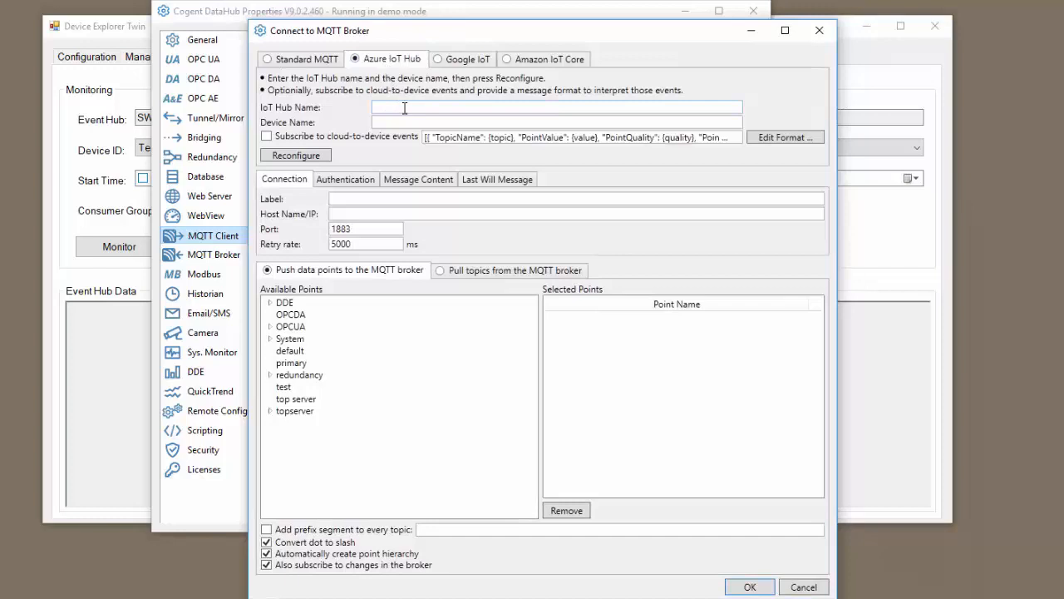
{"action": "mouse_move", "coordinate": [123, 139]}
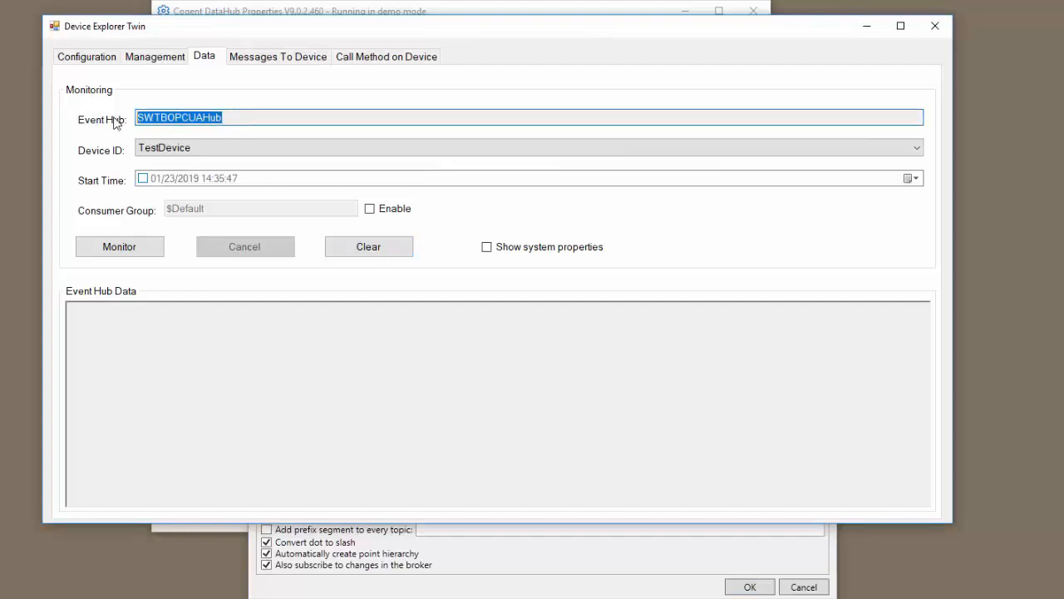
{"action": "mouse_move", "coordinate": [340, 40]}
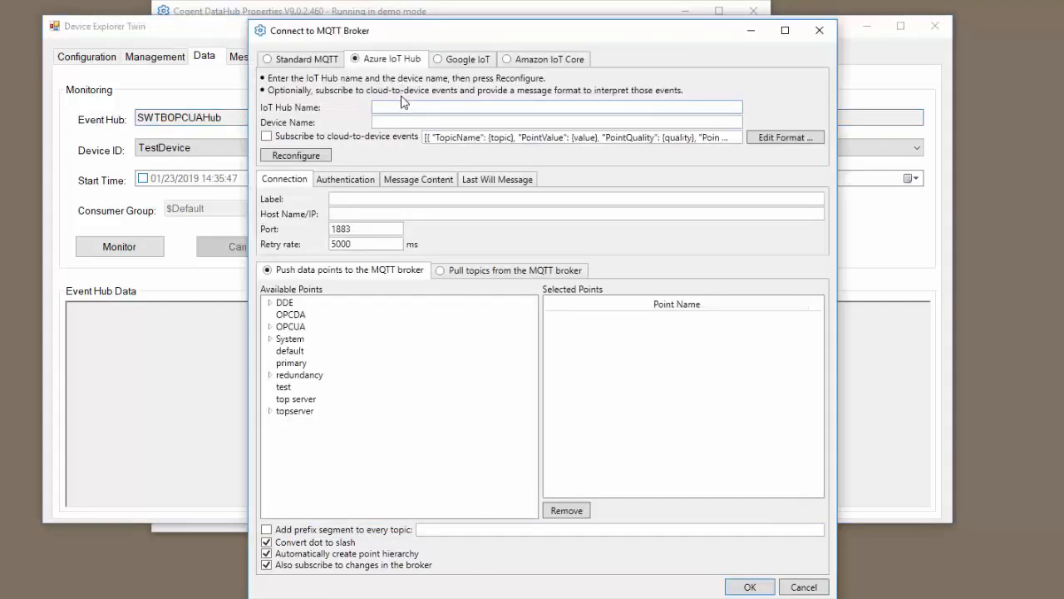
{"action": "type", "text": "SWTBOPCUAHub"}
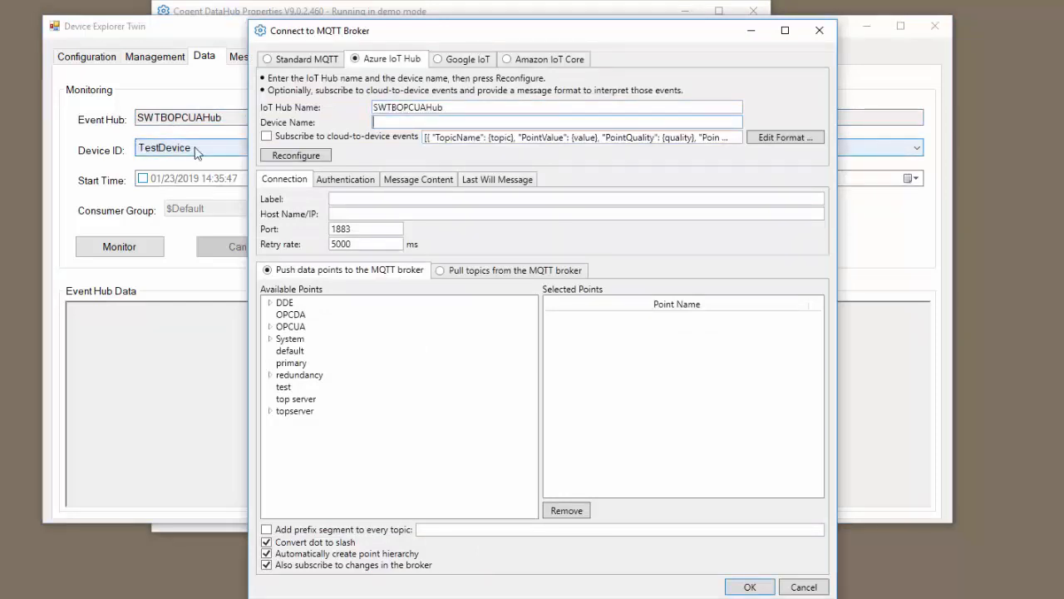
{"action": "type", "text": "TestDevice"}
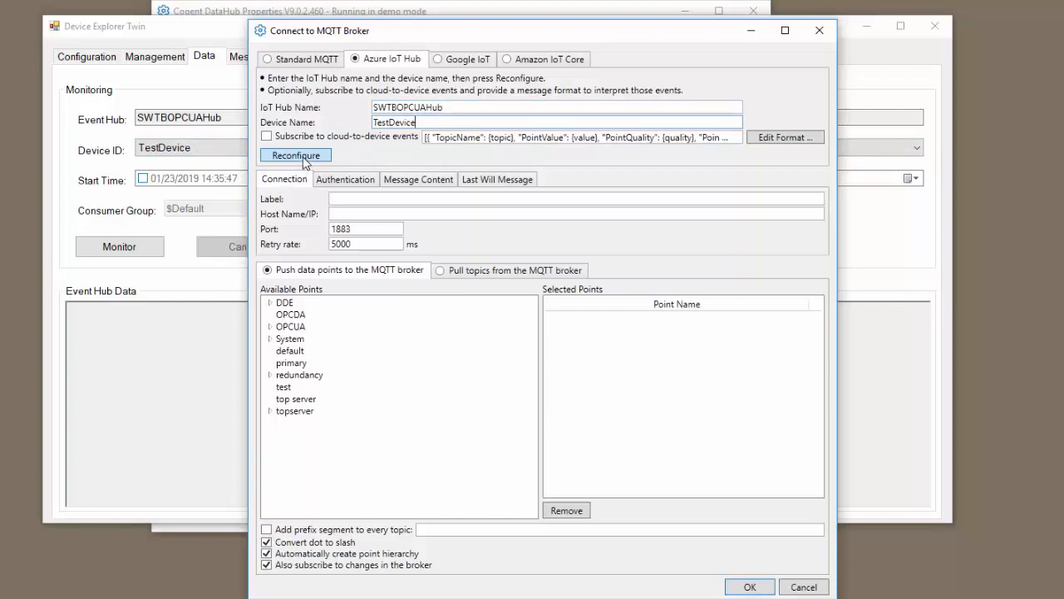
- Reconfigure so host SWTBOPCUAHub.azure-devices.net on 8883 fills in, accepting the password warning
{"action": "left_click", "coordinate": [296, 156]}
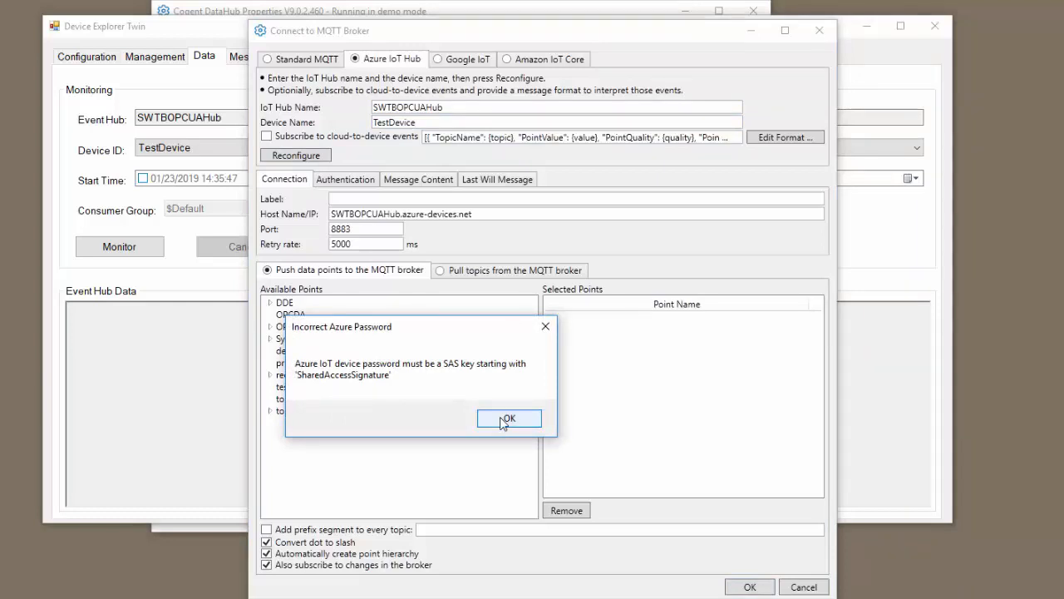
{"action": "left_click", "coordinate": [509, 419]}
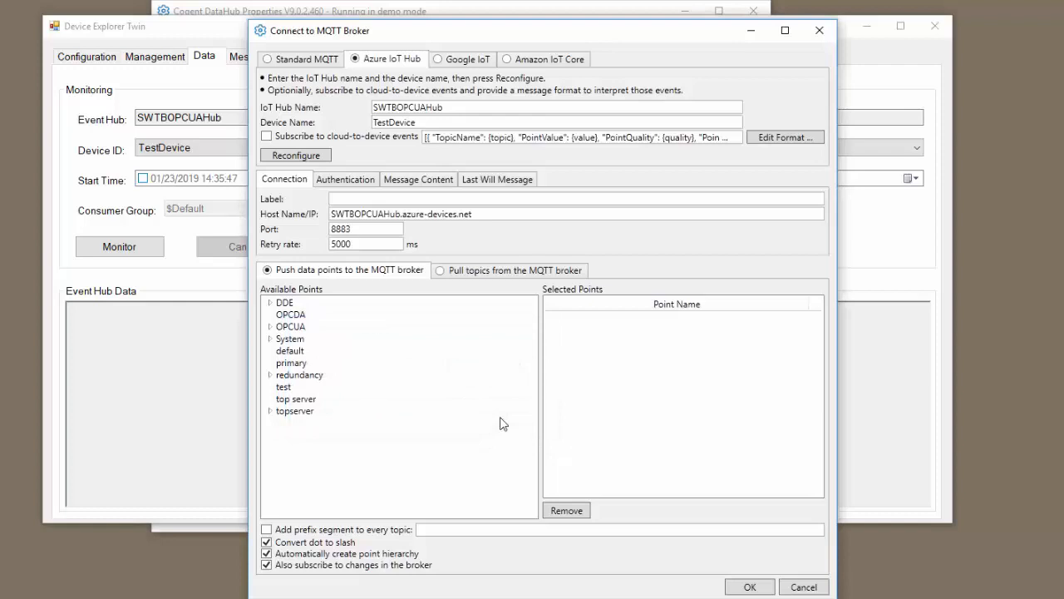
{"action": "left_click", "coordinate": [391, 197]}
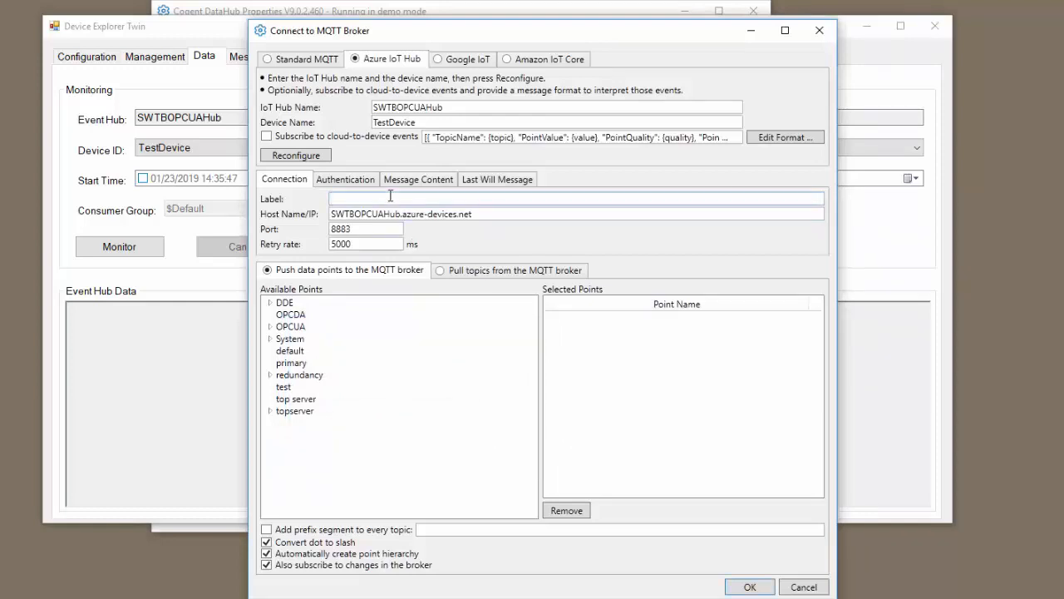
- Label the connection AzureVideo and show its authentication settings with client ID TestDevice
{"action": "type", "text": "A"}
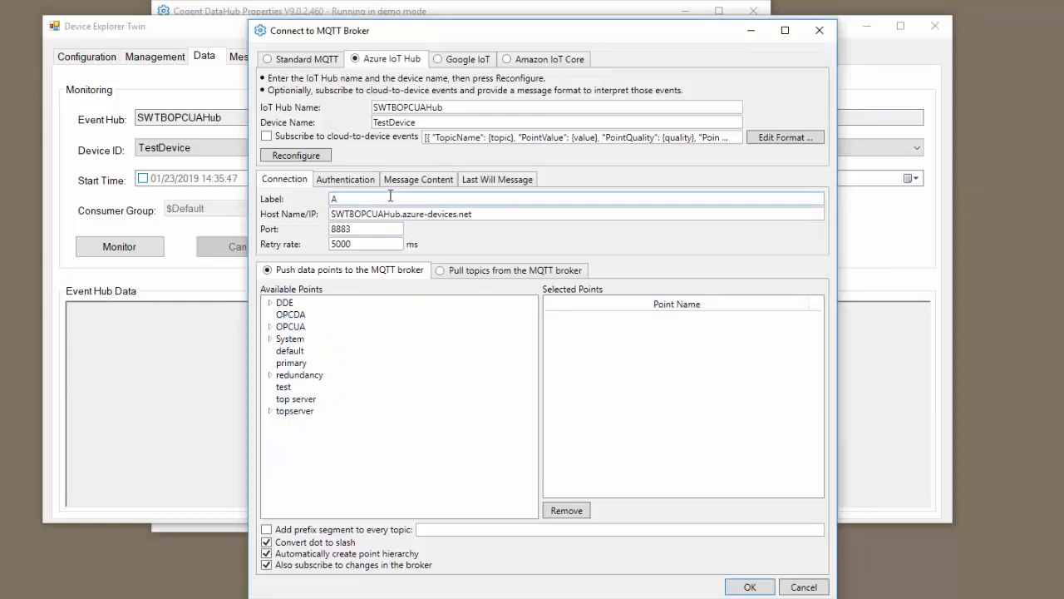
{"action": "type", "text": "zureVideo"}
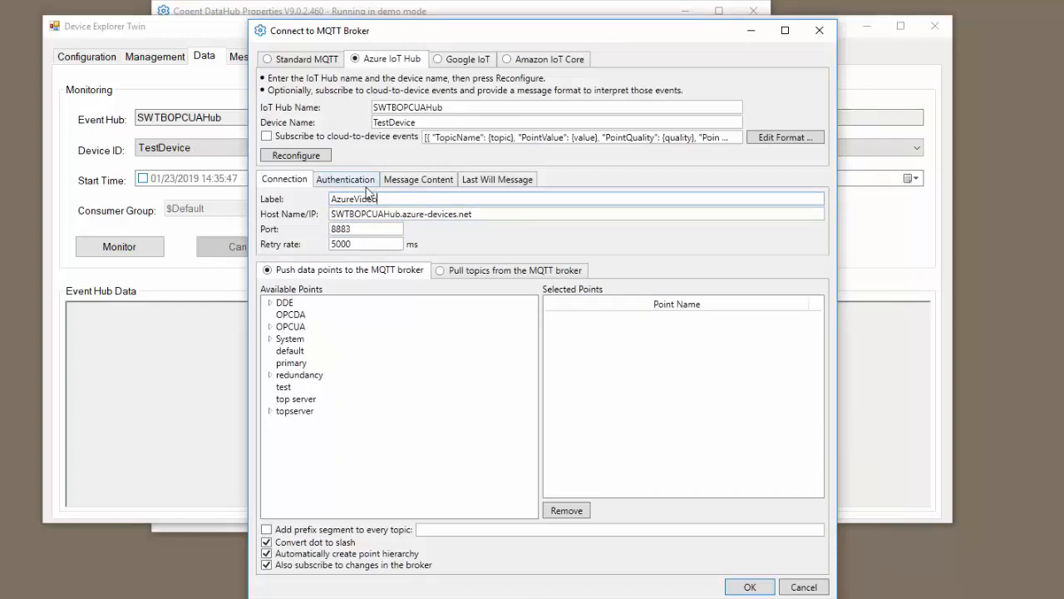
{"action": "left_click", "coordinate": [346, 180]}
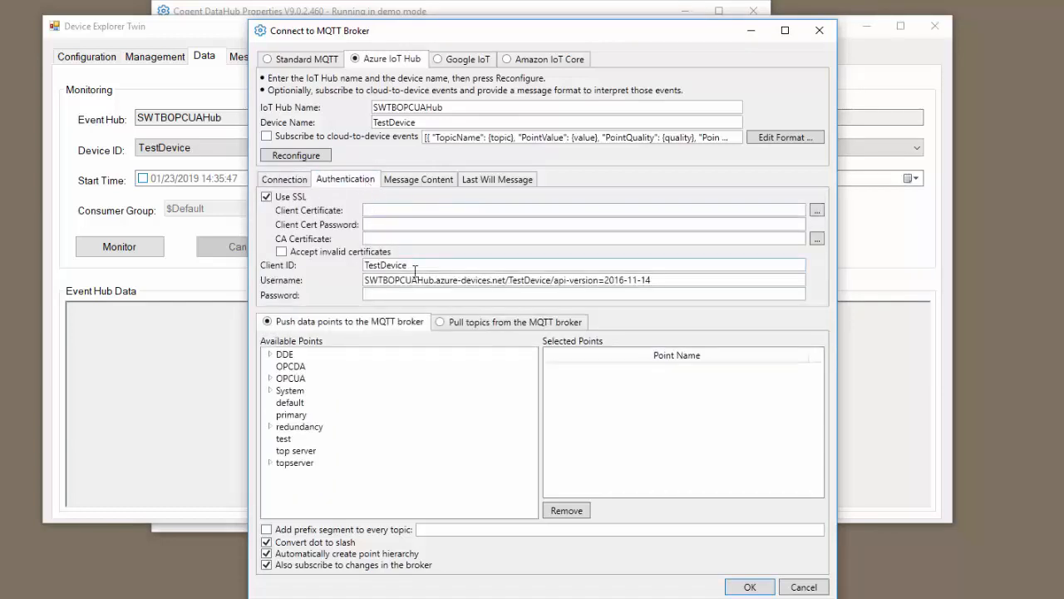
{"action": "mouse_move", "coordinate": [414, 264]}
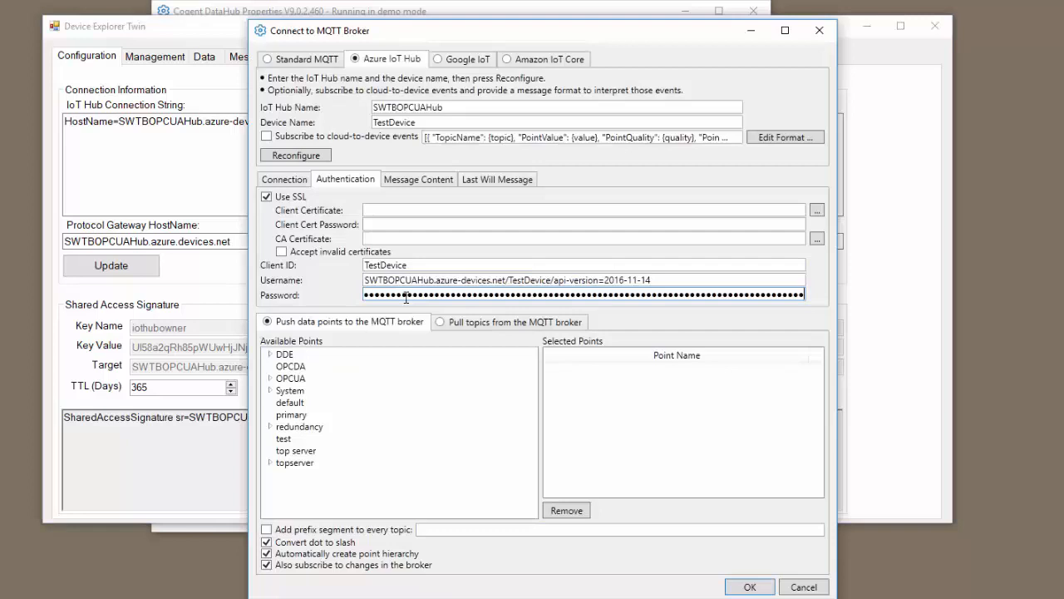
{"action": "mouse_move", "coordinate": [380, 359]}
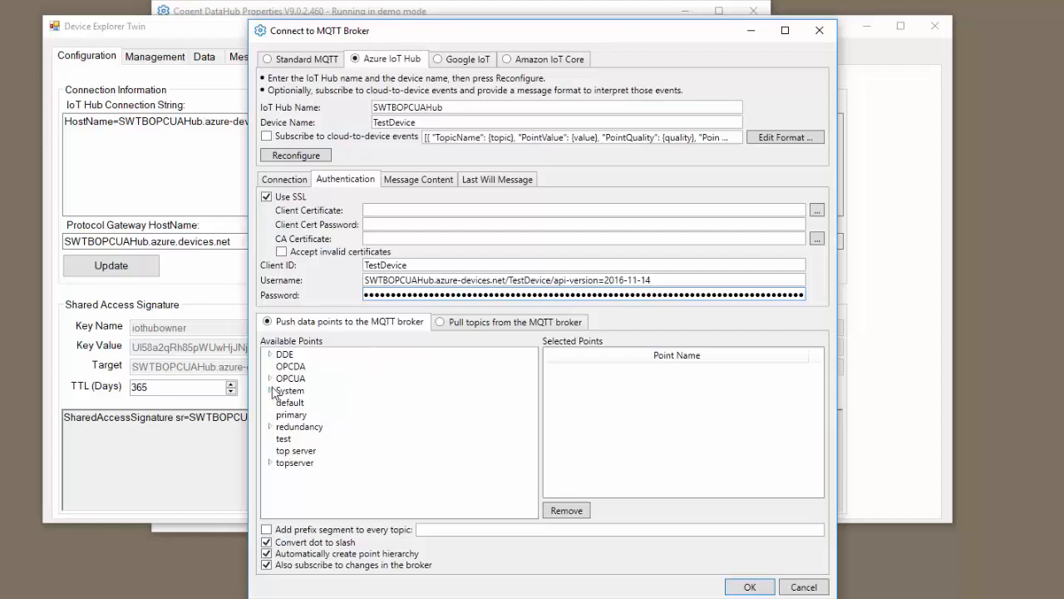
- Select the OPCUA and topserver Test.5000 tags and confirm the AzureVideo connection to SWTBOPCUAHub on 8883
{"action": "left_click", "coordinate": [267, 379]}
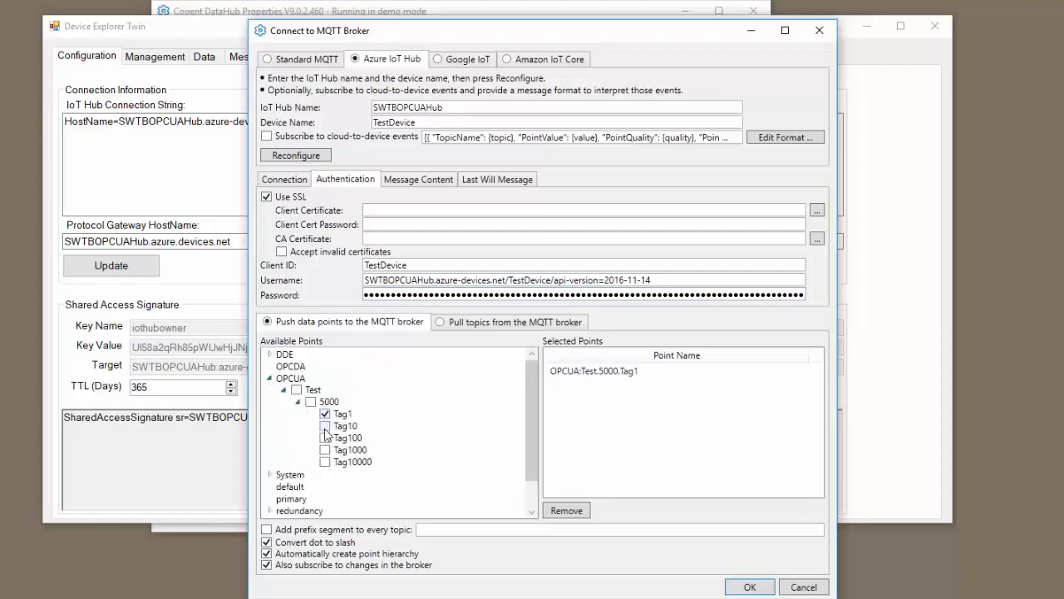
{"action": "left_click", "coordinate": [326, 462]}
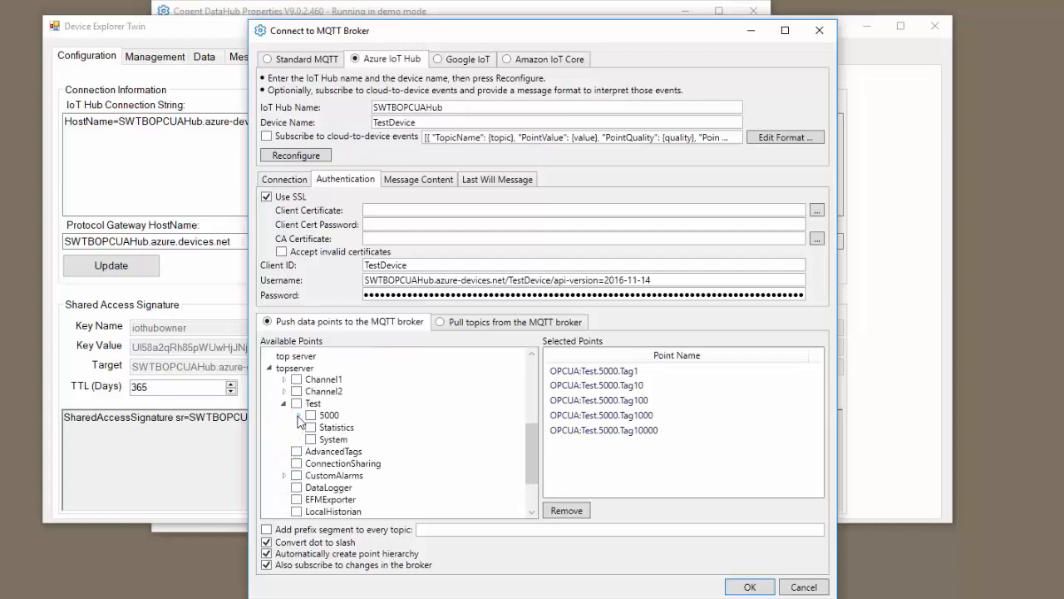
{"action": "left_click", "coordinate": [297, 416]}
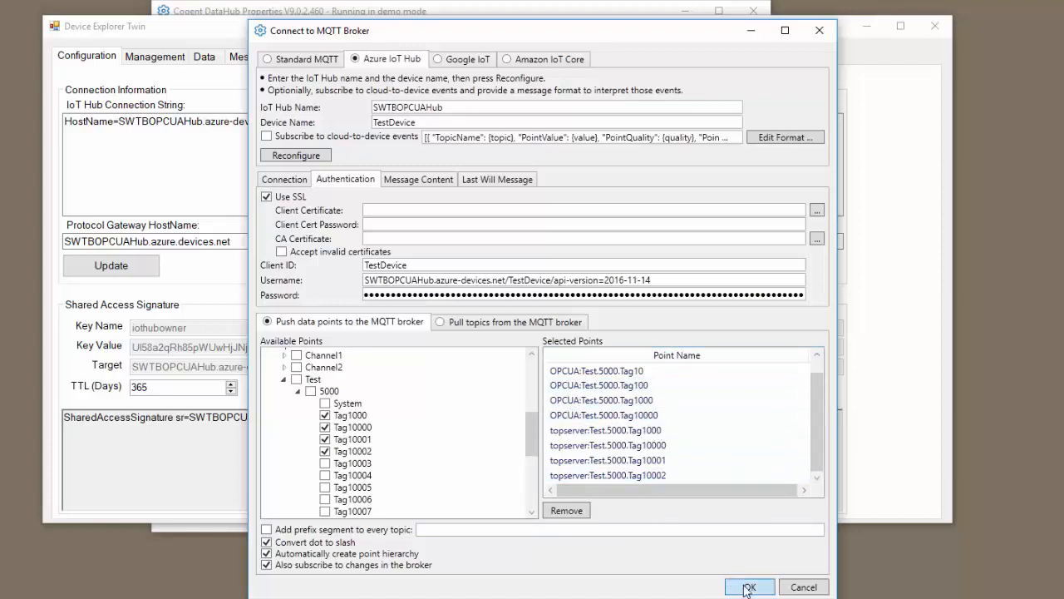
{"action": "left_click", "coordinate": [755, 585]}
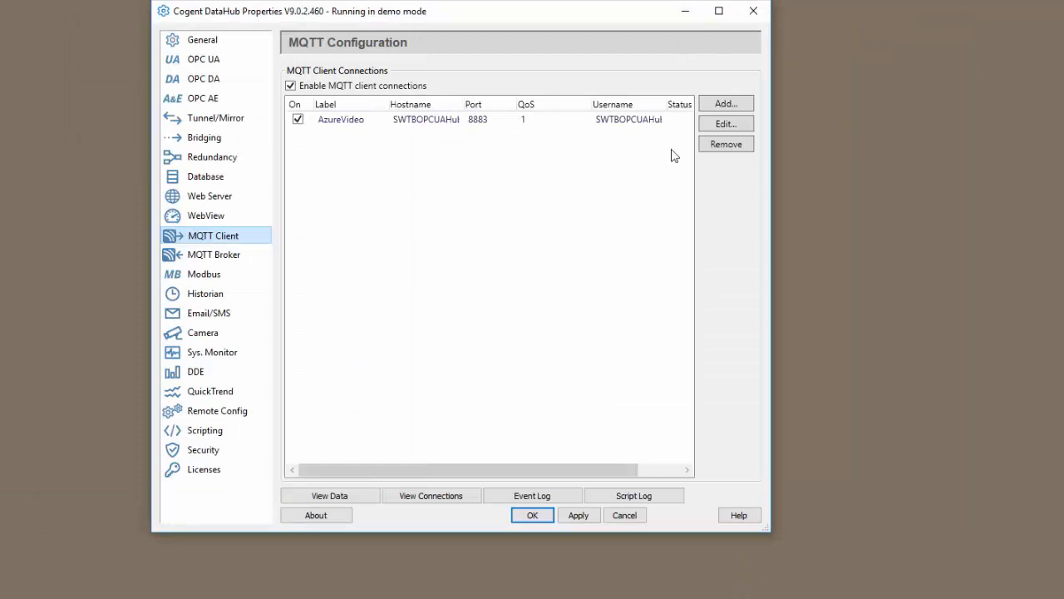
- Apply the MQTT configuration and start Device Explorer Twin's event hub monitor for TestDevice
{"action": "left_click", "coordinate": [578, 515]}
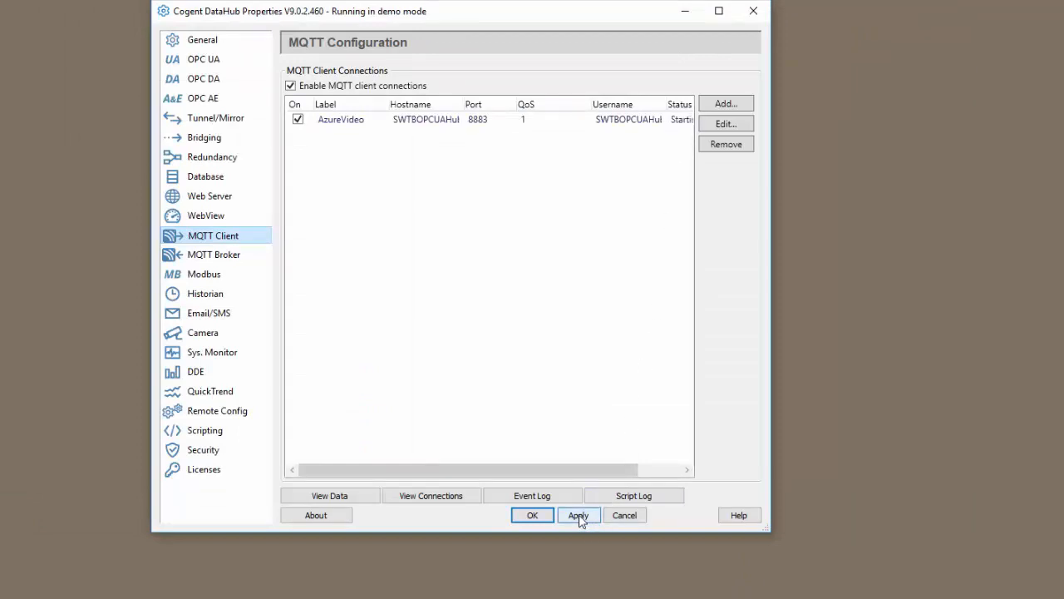
{"action": "left_click", "coordinate": [579, 516]}
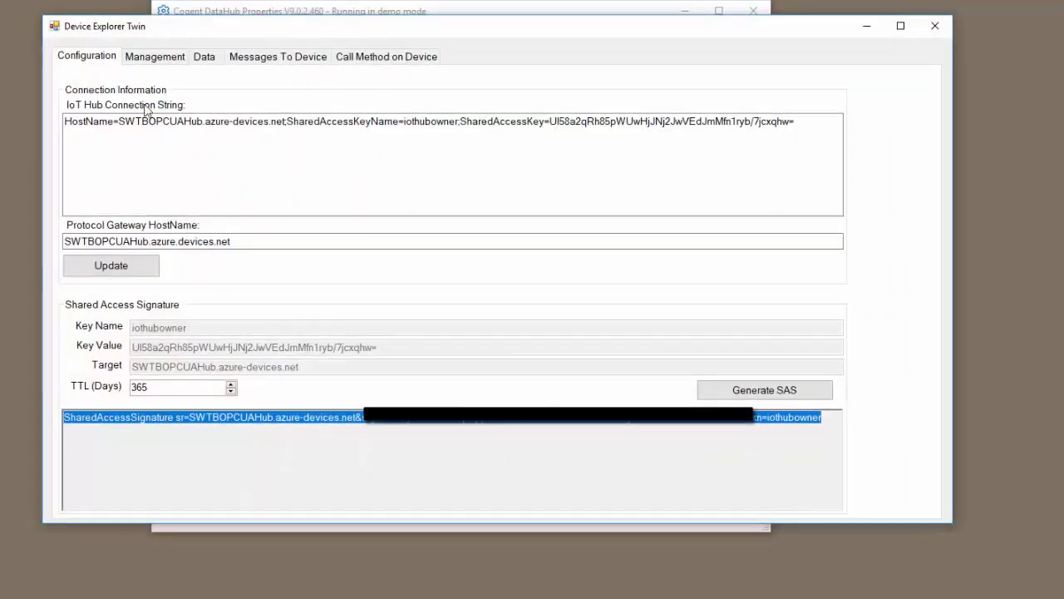
{"action": "left_click", "coordinate": [203, 56]}
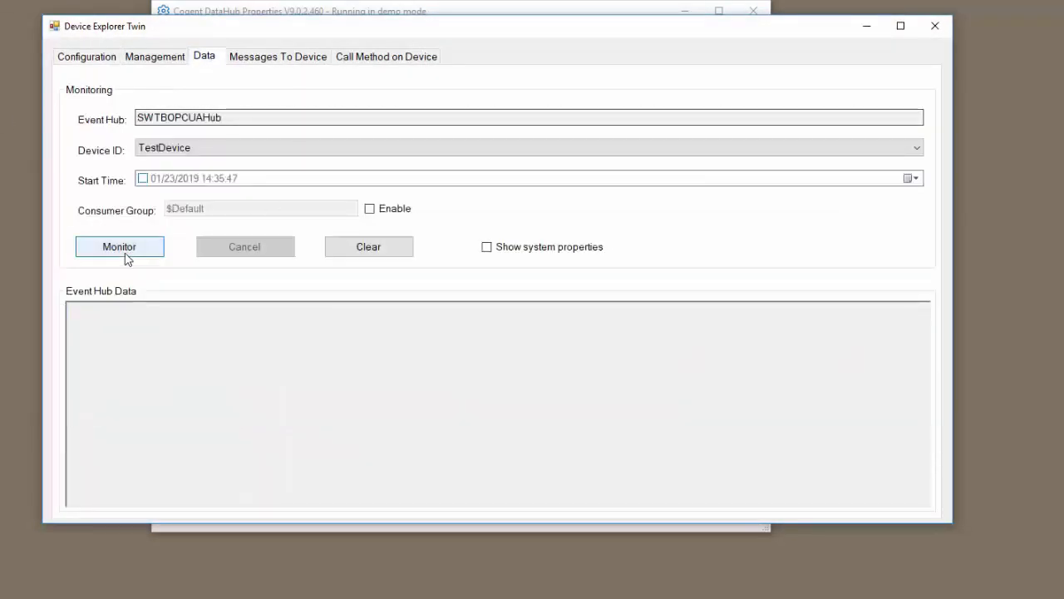
{"action": "left_click", "coordinate": [120, 246]}
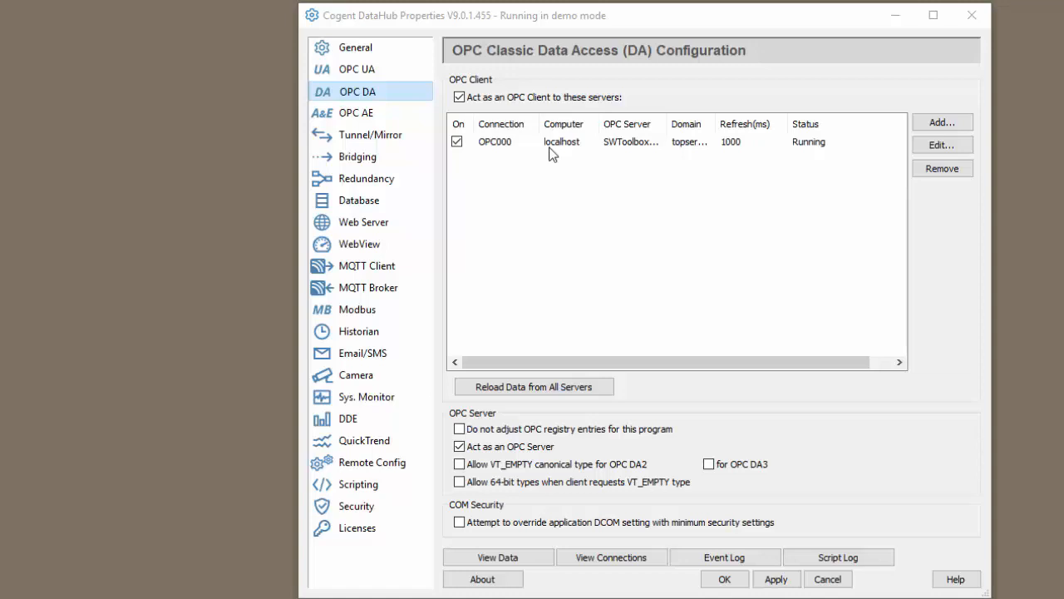
{"action": "mouse_move", "coordinate": [433, 253]}
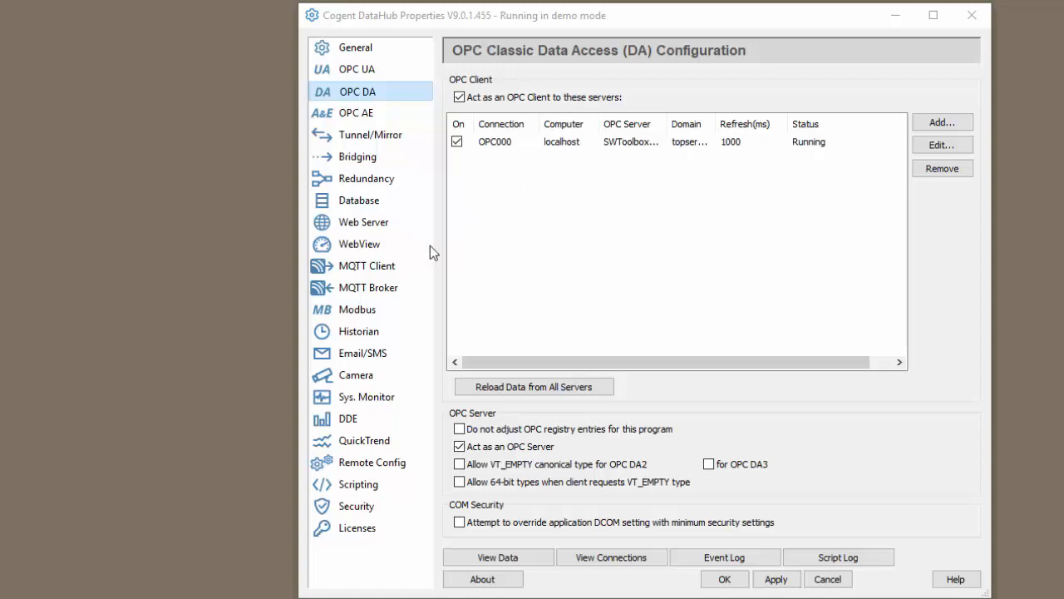
- Show the MQTT client list with the SubscribeMosquitto connection to SWTB-VM-Mosquitto on 1883
{"action": "left_click", "coordinate": [367, 266]}
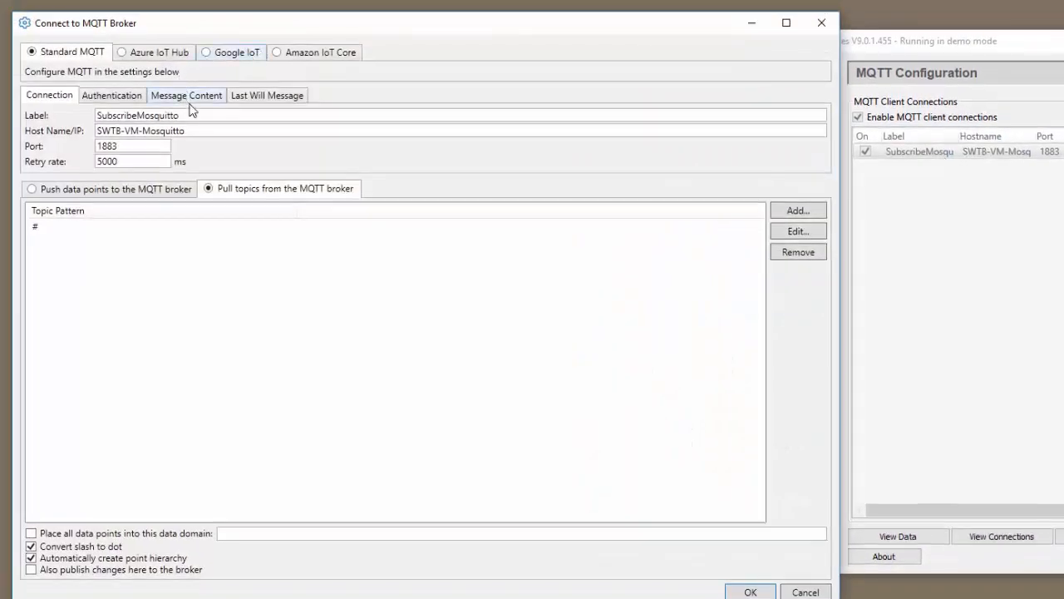
- Review SubscribeMosquitto's connection host, authentication and message content settings
{"action": "double_click", "coordinate": [136, 116]}
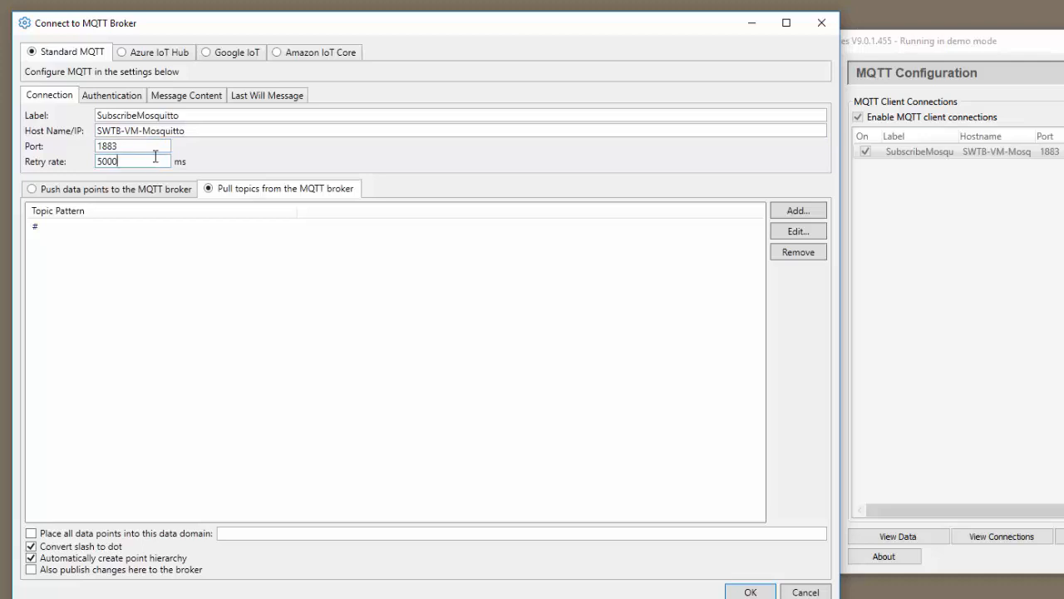
{"action": "left_click", "coordinate": [111, 94]}
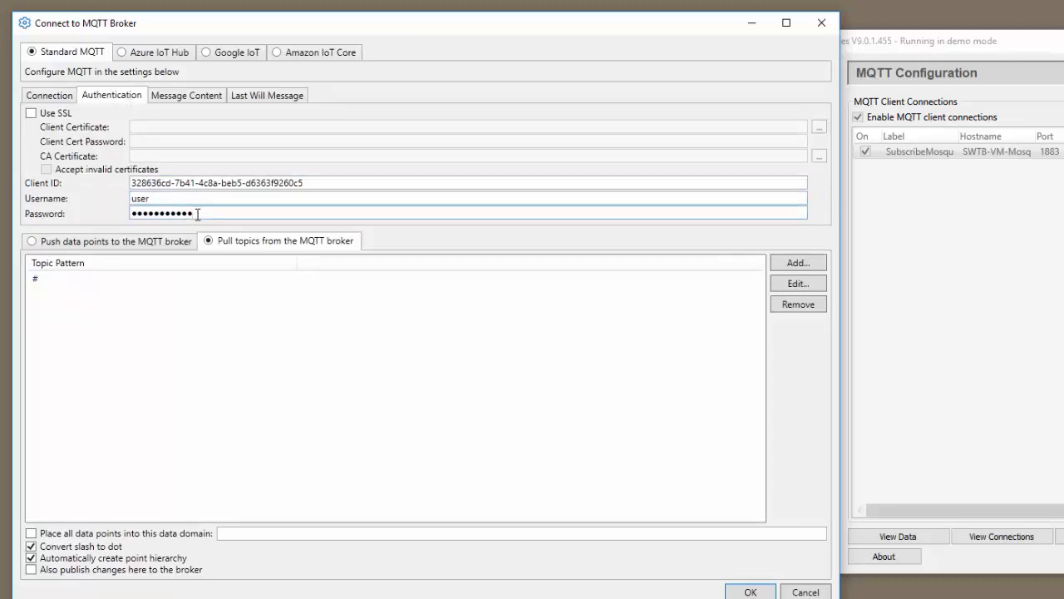
{"action": "left_click", "coordinate": [189, 94]}
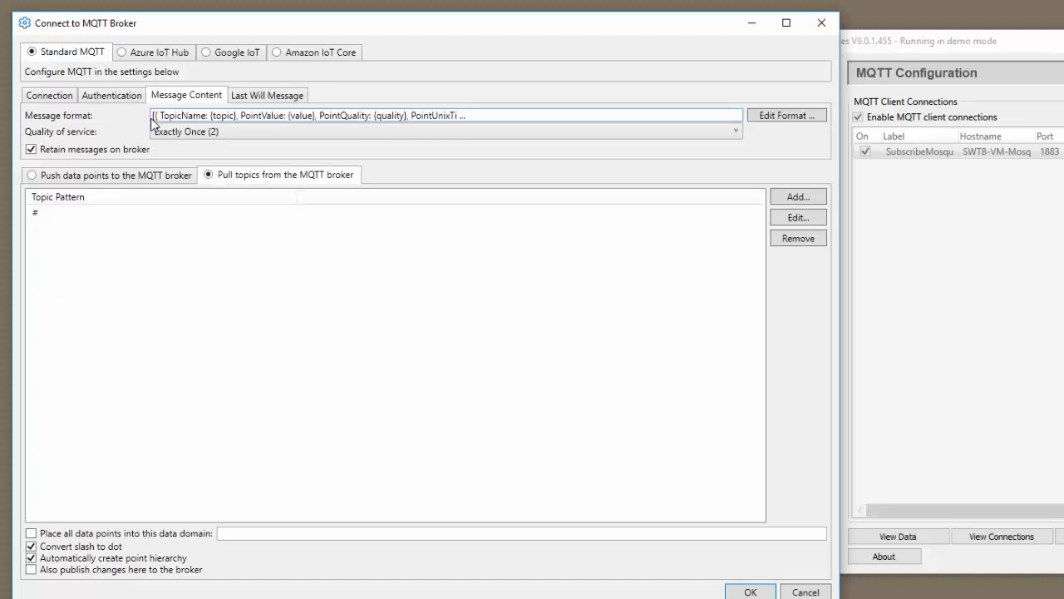
- Check the JSON message format parser options and confirm the subscription settings unchanged
{"action": "left_click", "coordinate": [786, 115]}
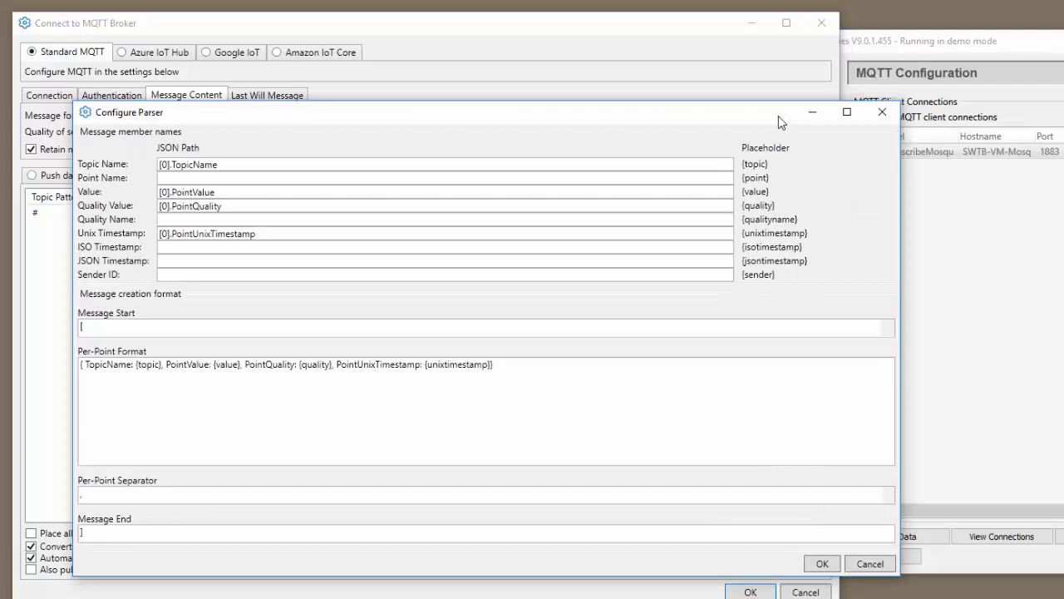
{"action": "left_click", "coordinate": [509, 364]}
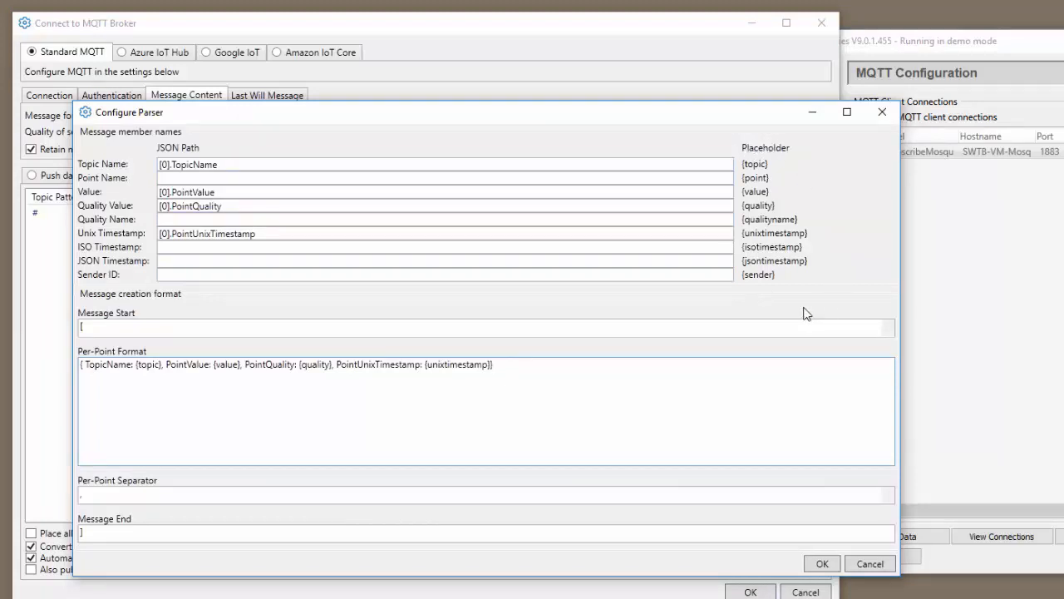
{"action": "left_click", "coordinate": [492, 364]}
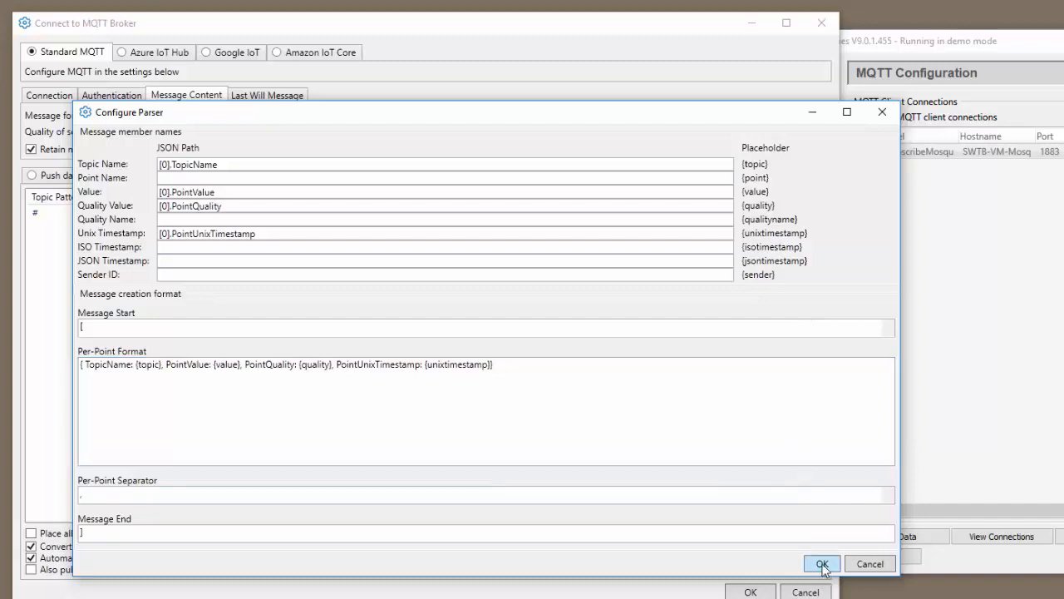
{"action": "left_click", "coordinate": [825, 564]}
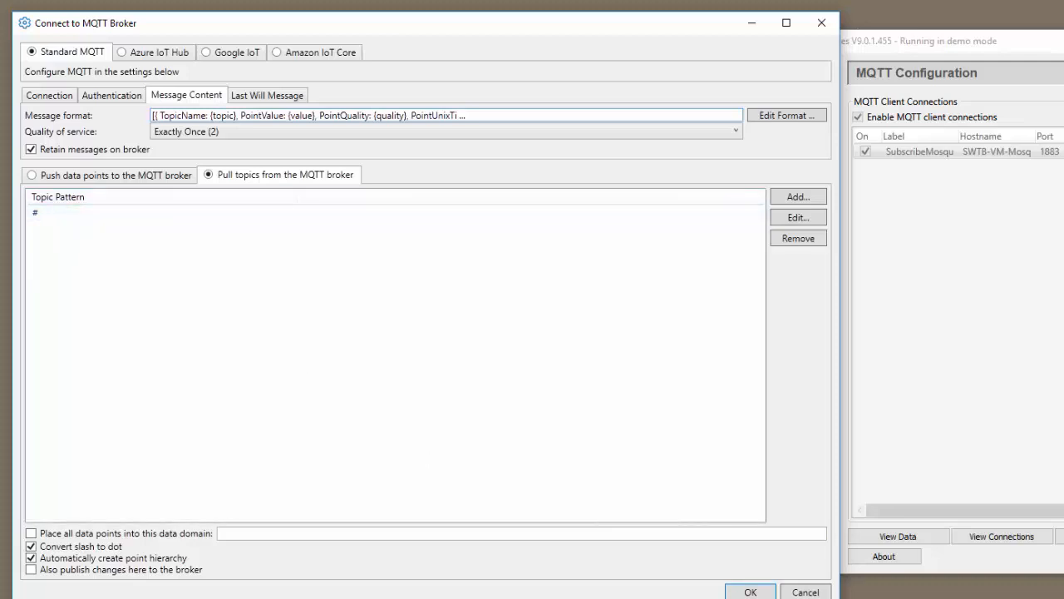
{"action": "left_click", "coordinate": [752, 590]}
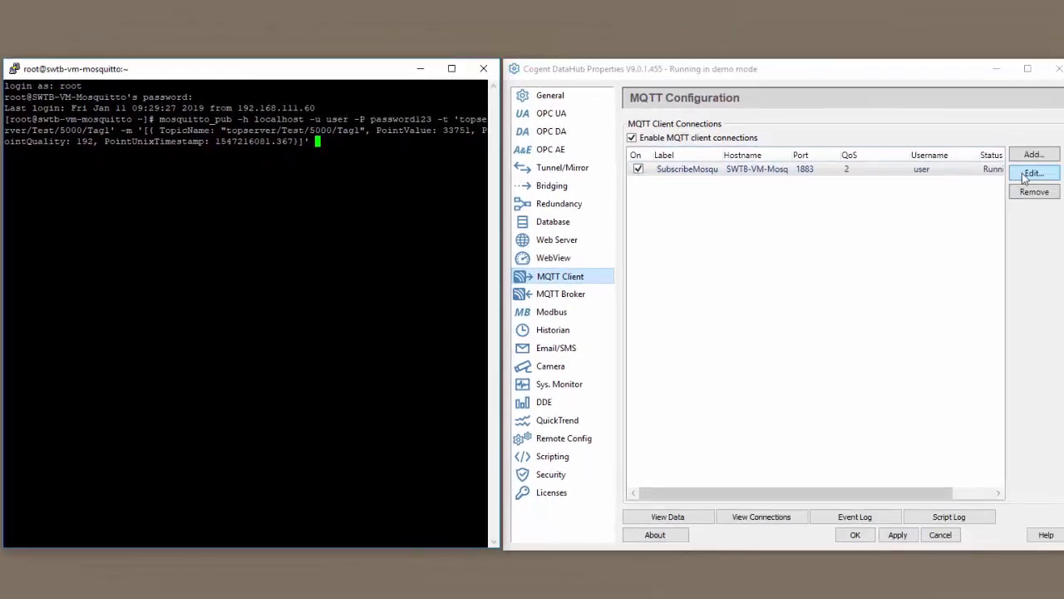
- Reopen SubscribeMosquitto's settings beside PuTTY's published topserver/Test/5000/Tag1 value
{"action": "left_click", "coordinate": [1032, 173]}
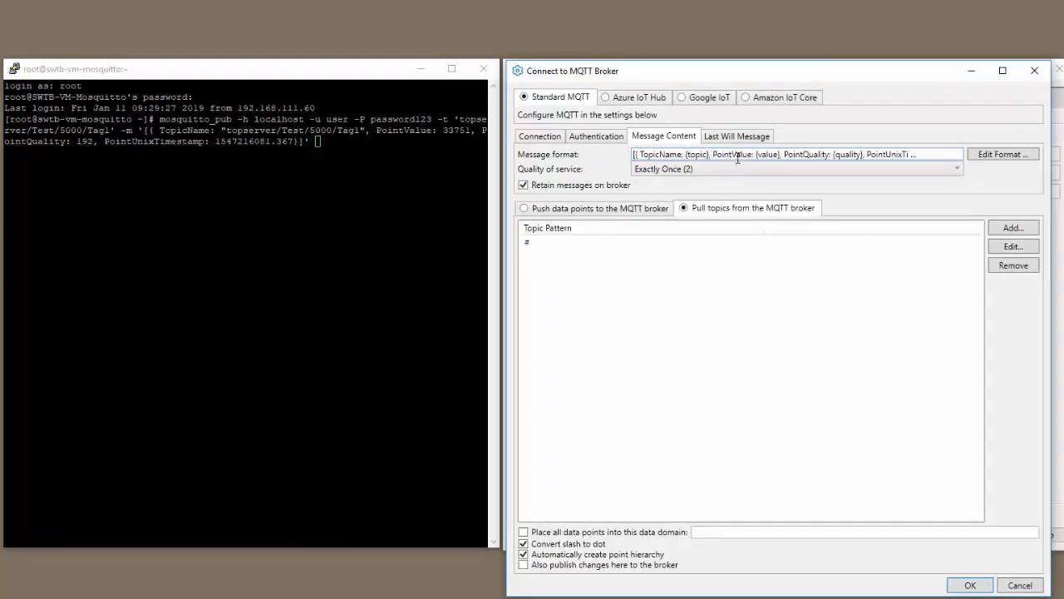
{"action": "mouse_move", "coordinate": [505, 149]}
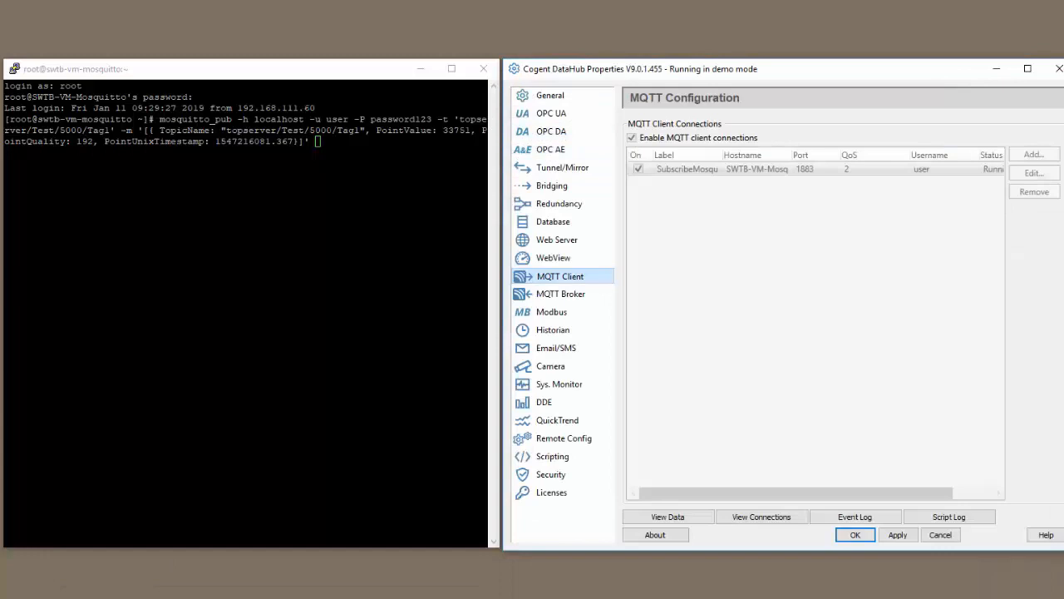
{"action": "mouse_move", "coordinate": [670, 502]}
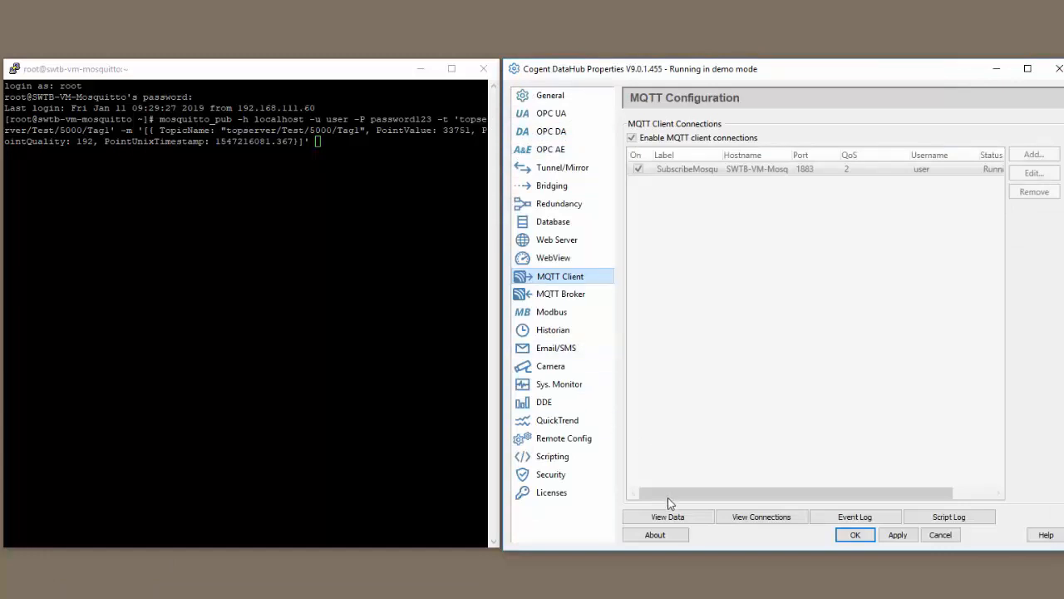
- Run mosquitto_pub to send value 1 to Tag1 and watch it arrive under topserver > Test > 5000
{"action": "left_click", "coordinate": [668, 515]}
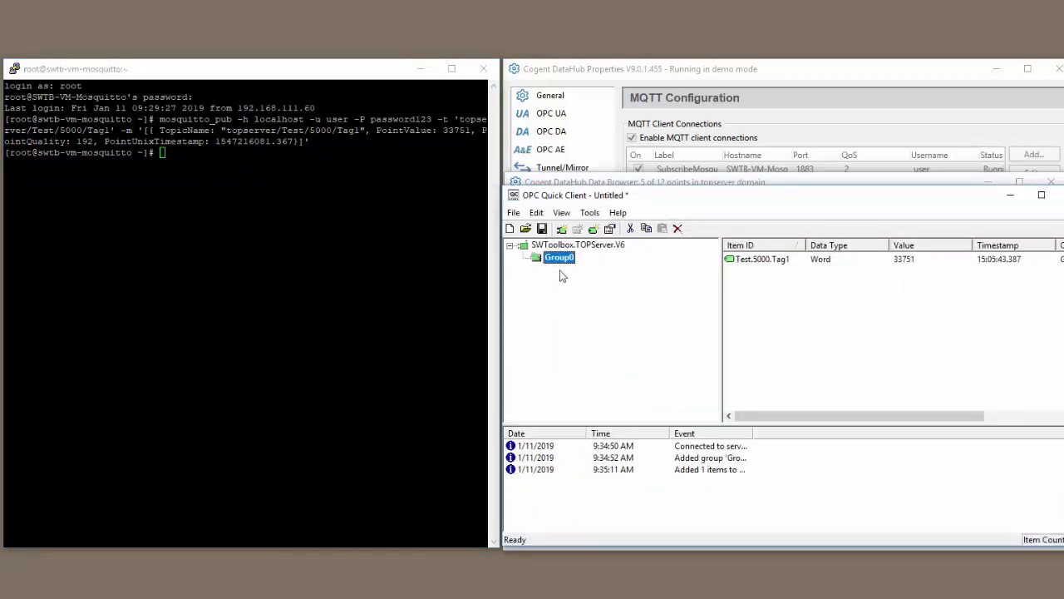
{"action": "mouse_move", "coordinate": [795, 268]}
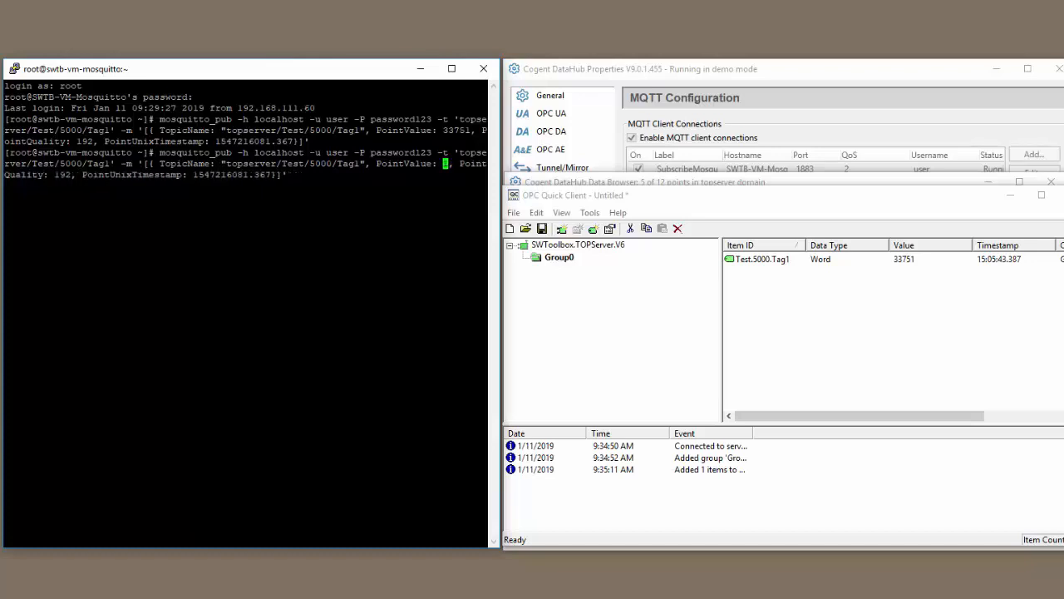
{"action": "key", "text": "Return"}
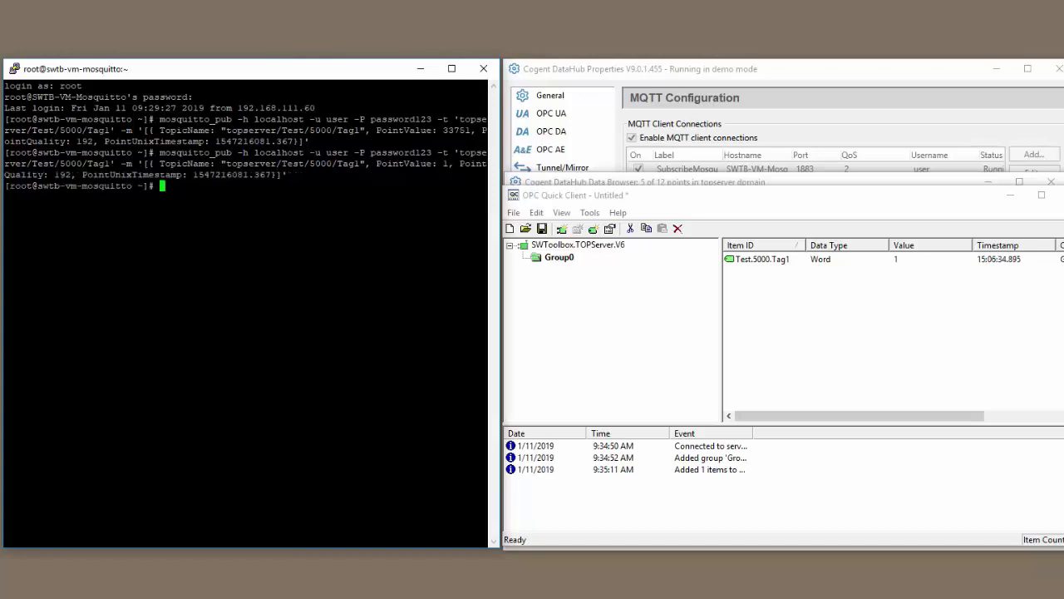
{"action": "mouse_move", "coordinate": [805, 203]}
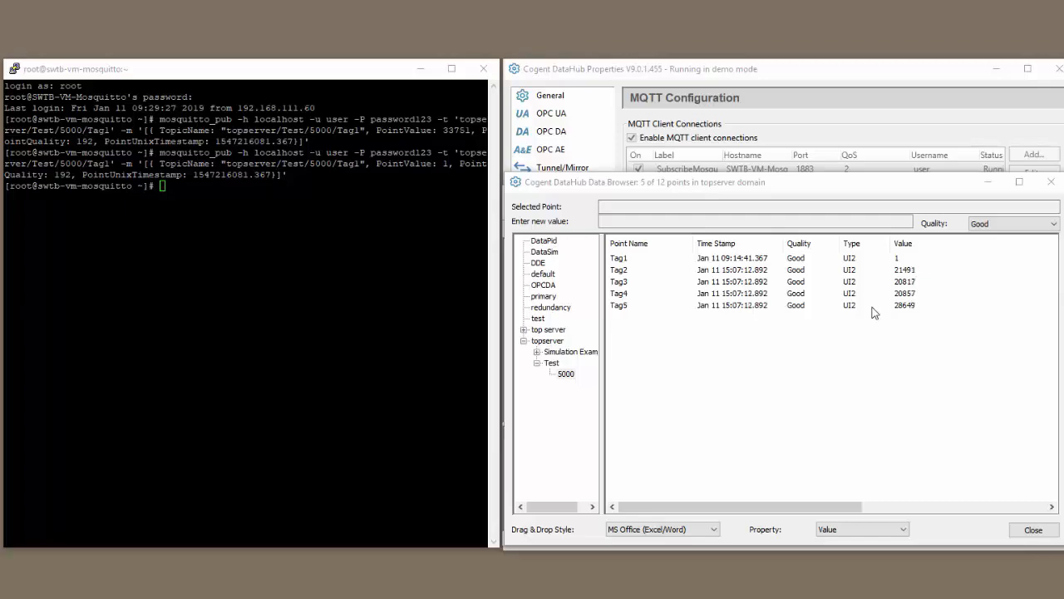
- Add a new MQTT client connection labelled PublishMosquitto pointing at host SWTB-VM-Mosq on 1883
{"action": "left_click", "coordinate": [1026, 529]}
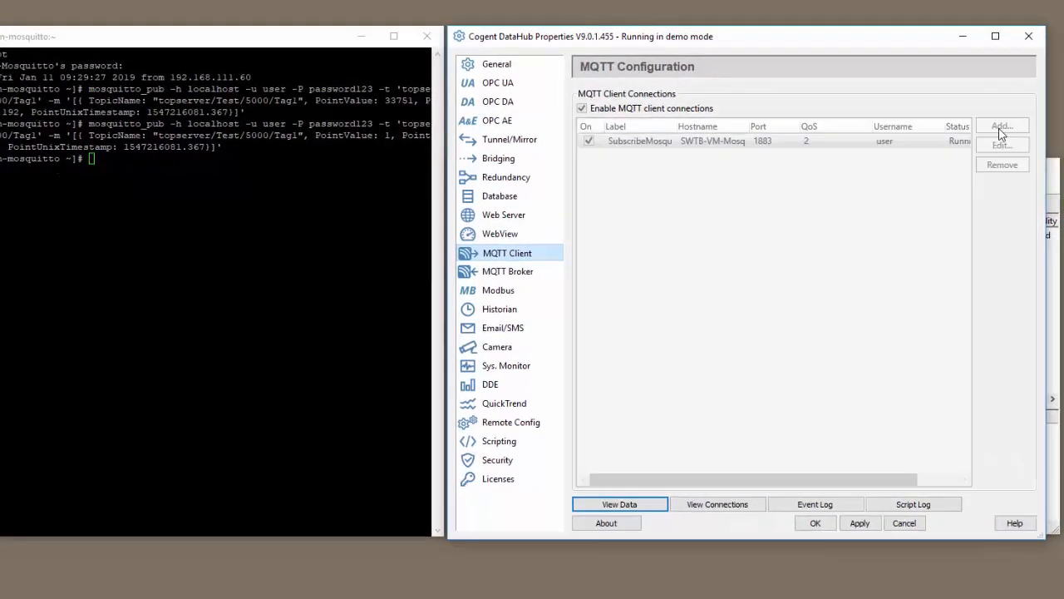
{"action": "left_click", "coordinate": [1008, 126]}
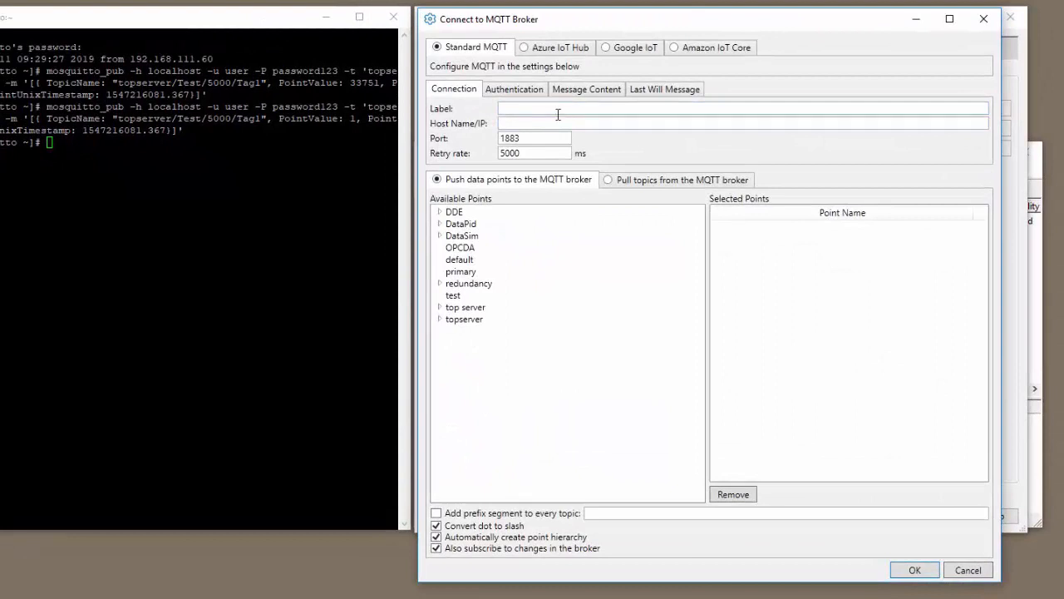
{"action": "type", "text": "PublishMos"}
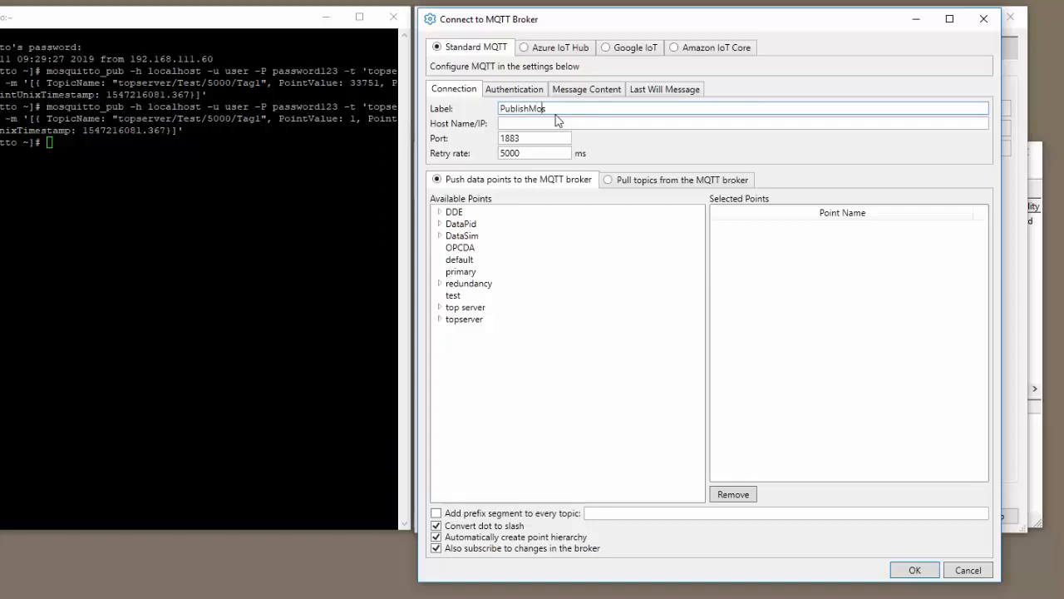
{"action": "type", "text": "quitto"}
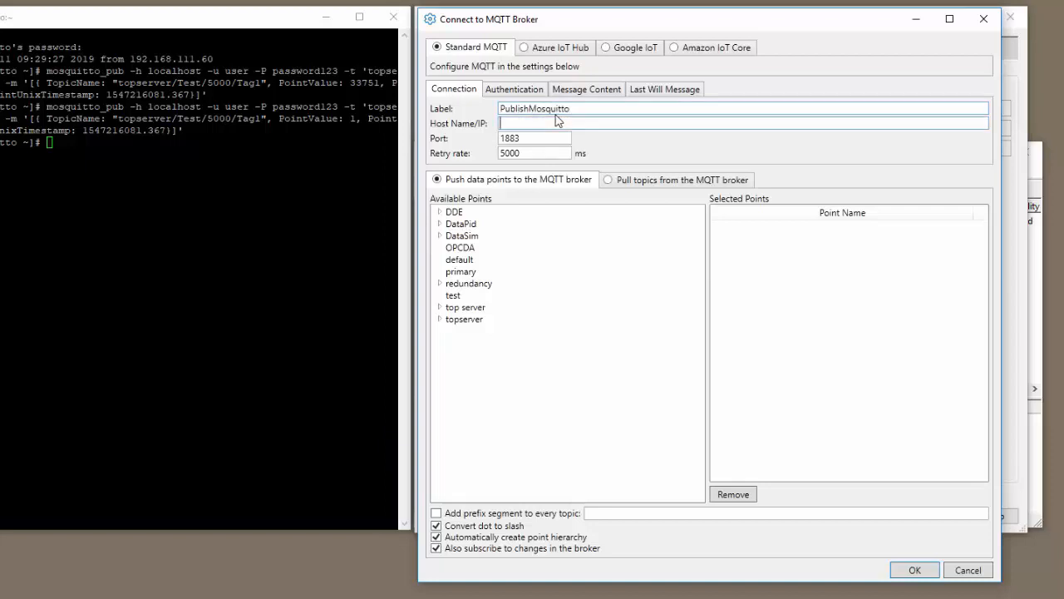
{"action": "type", "text": "SWTB_"}
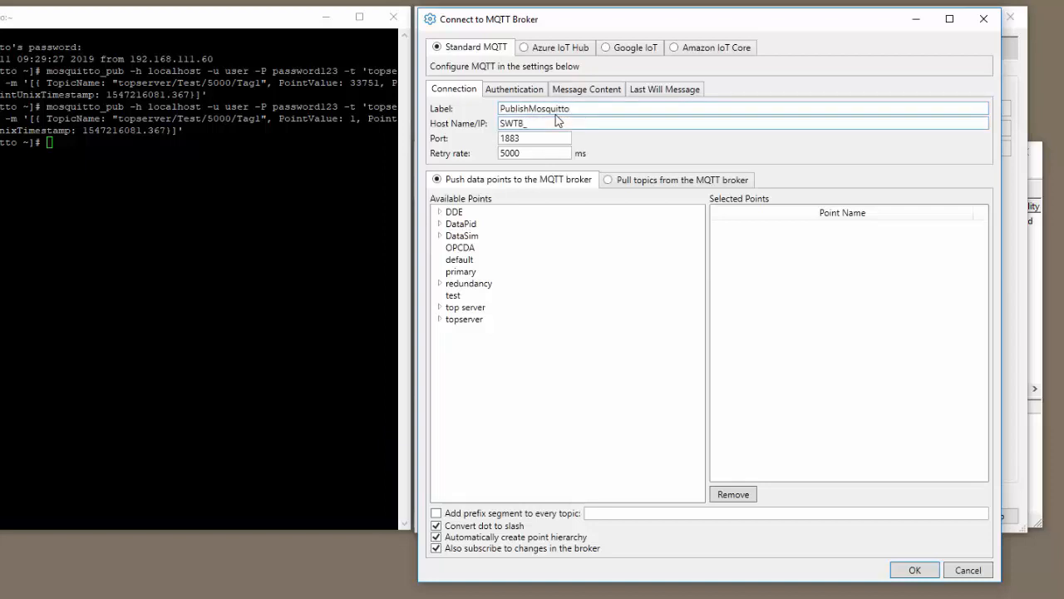
{"action": "type", "text": "-VM-Mosquitto"}
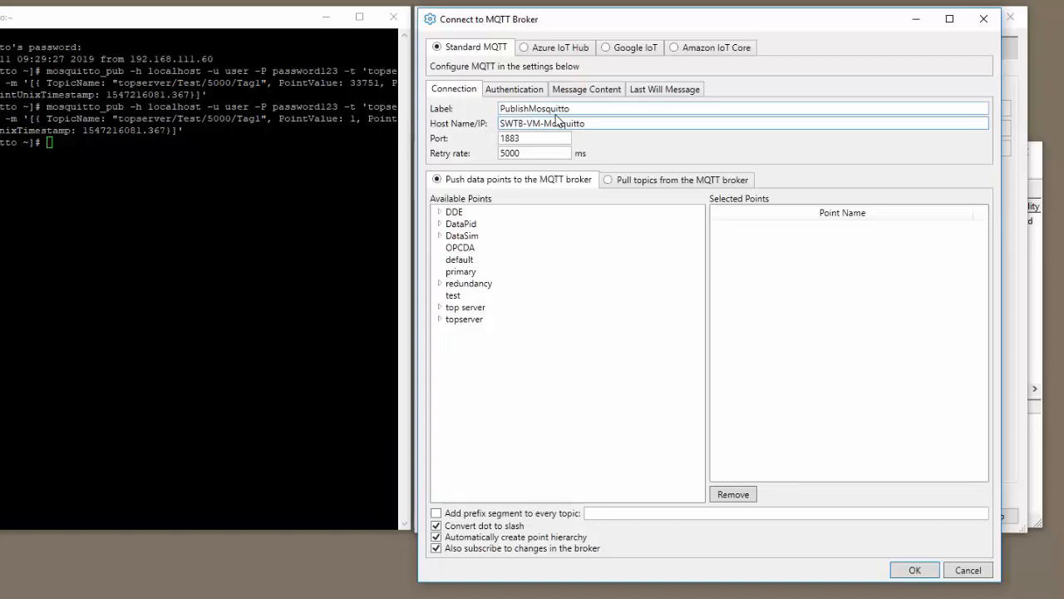
{"action": "left_click", "coordinate": [533, 153]}
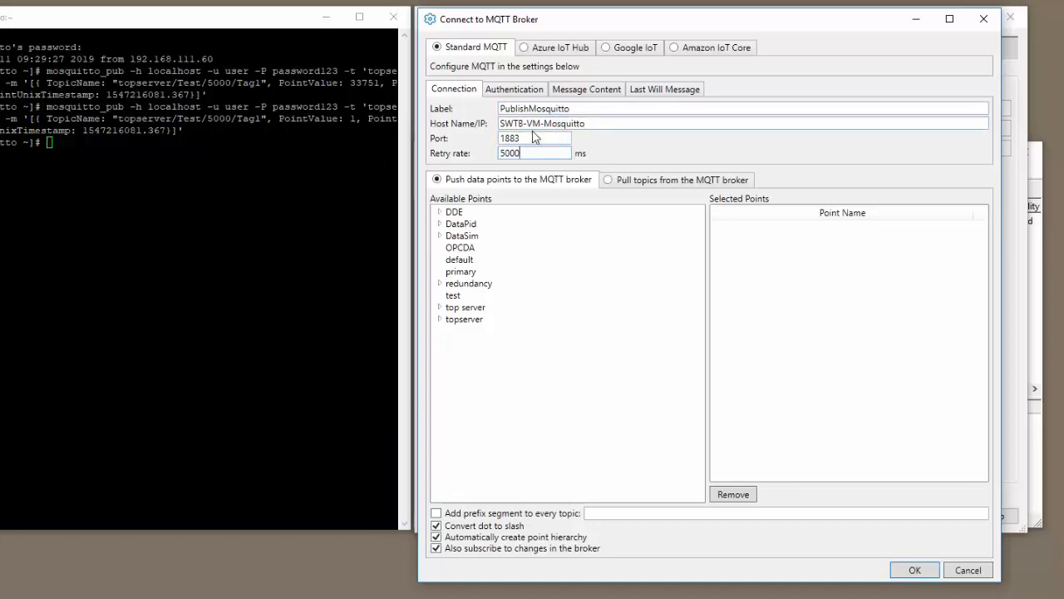
- Set the connection's authentication to username 'user' with its password
{"action": "left_click", "coordinate": [514, 89]}
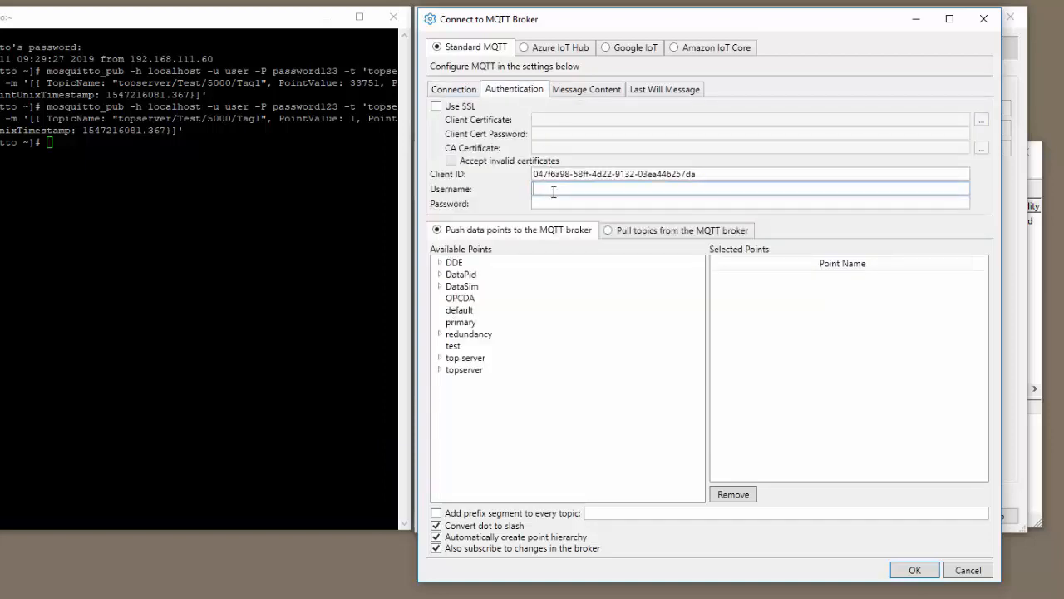
{"action": "type", "text": "user"}
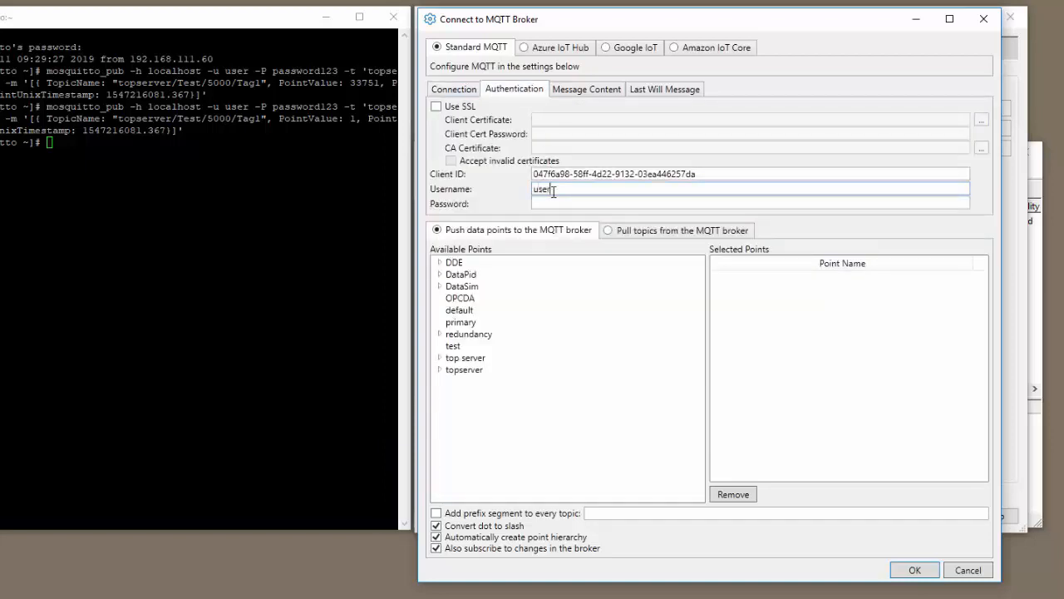
{"action": "type", "text": "•"}
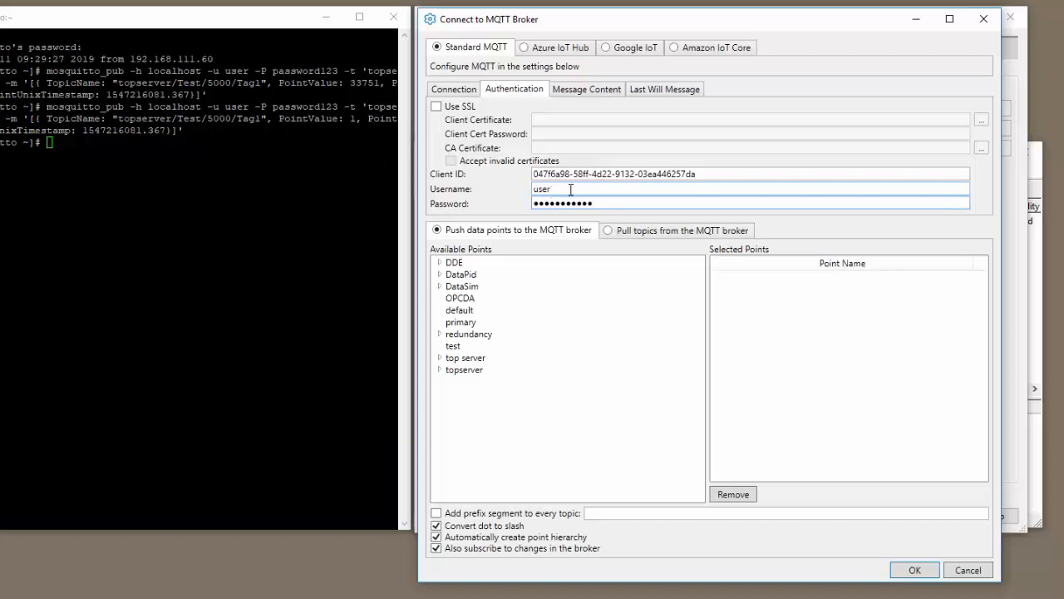
- Select topserver Test 5000 tags Tag2–Tag5 as published message content, confirm and apply
{"action": "left_click", "coordinate": [587, 89]}
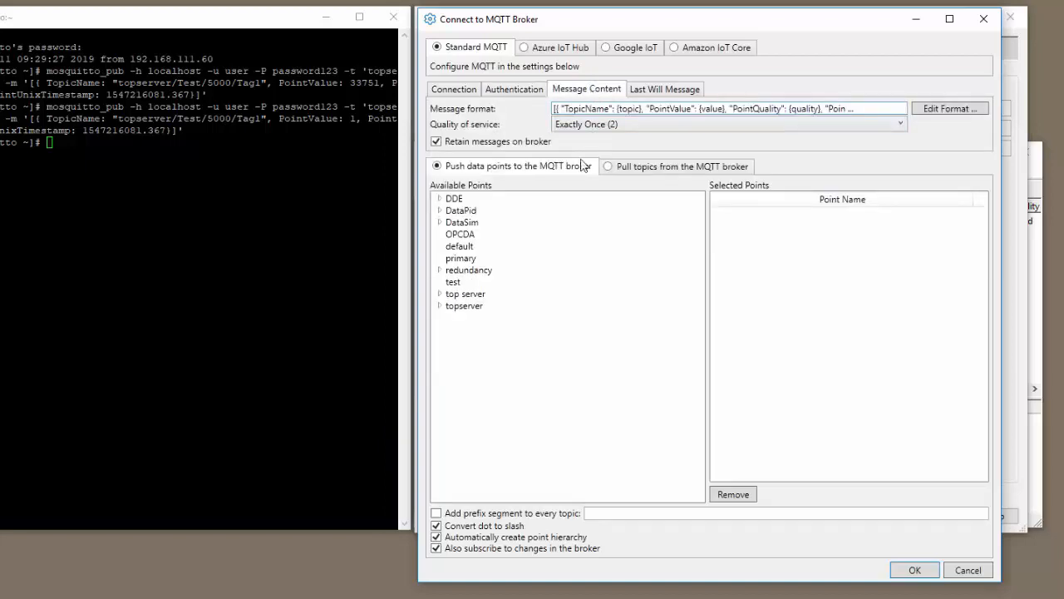
{"action": "mouse_move", "coordinate": [509, 324]}
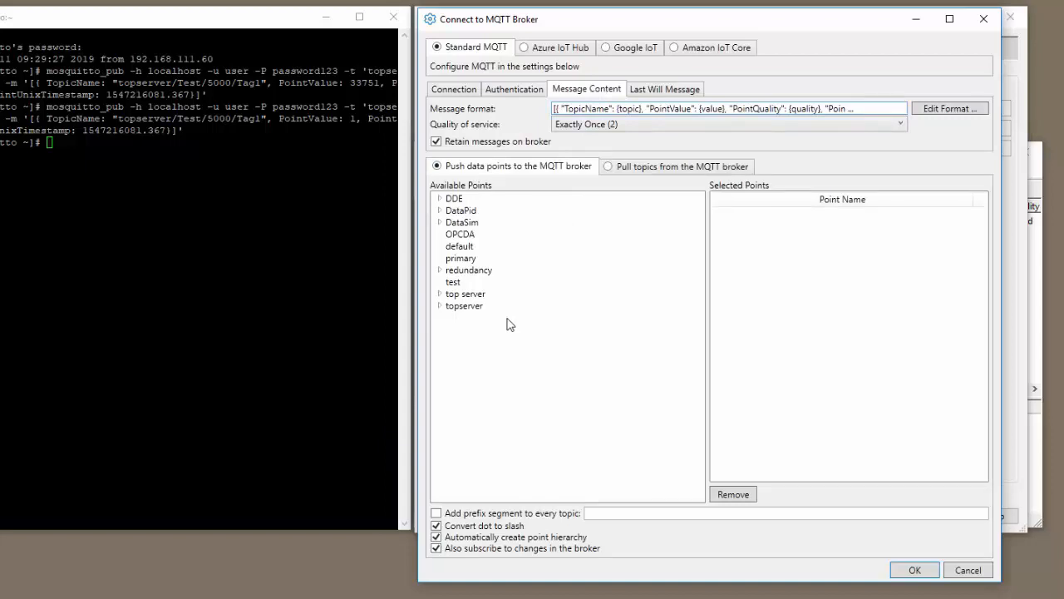
{"action": "left_click", "coordinate": [441, 306]}
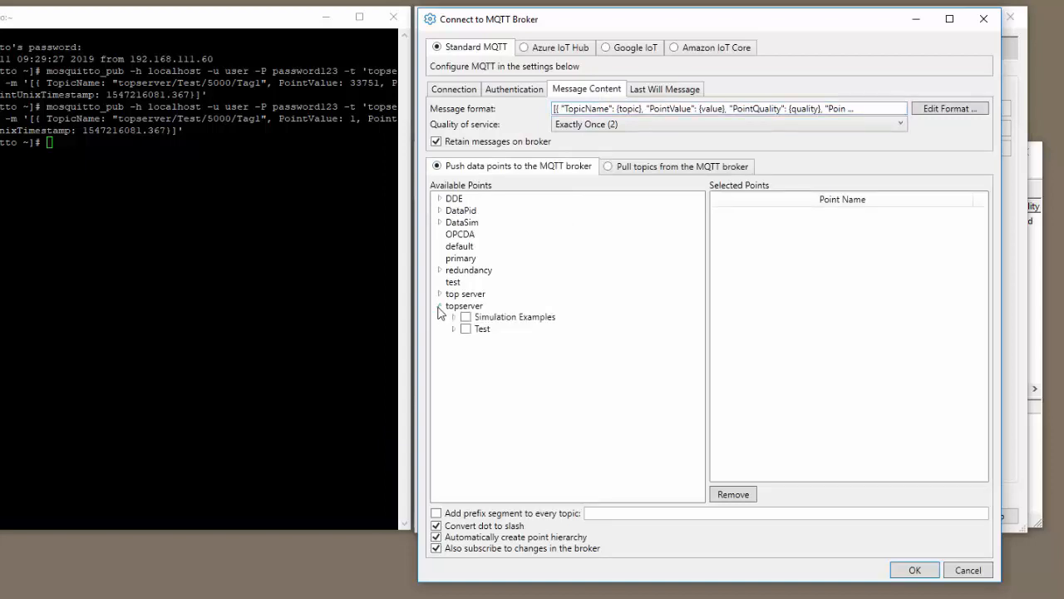
{"action": "left_click", "coordinate": [452, 329]}
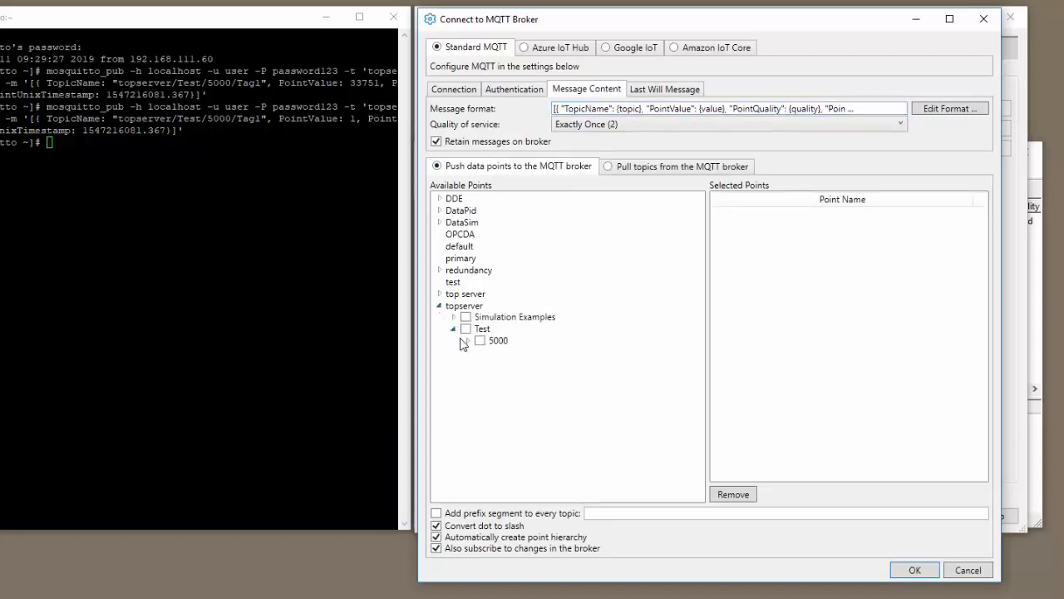
{"action": "left_click", "coordinate": [496, 364]}
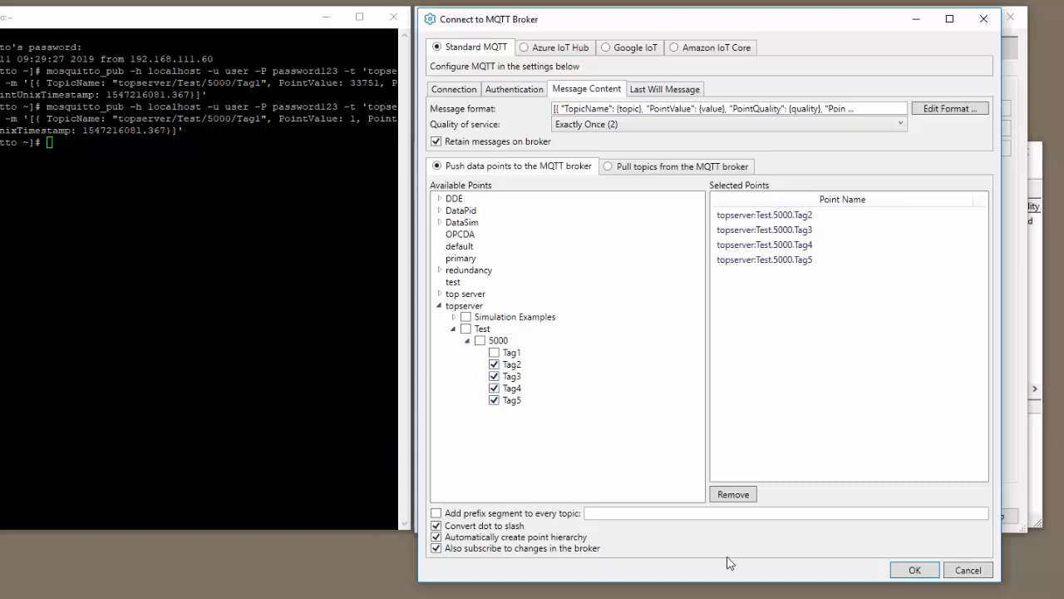
{"action": "left_click", "coordinate": [921, 569]}
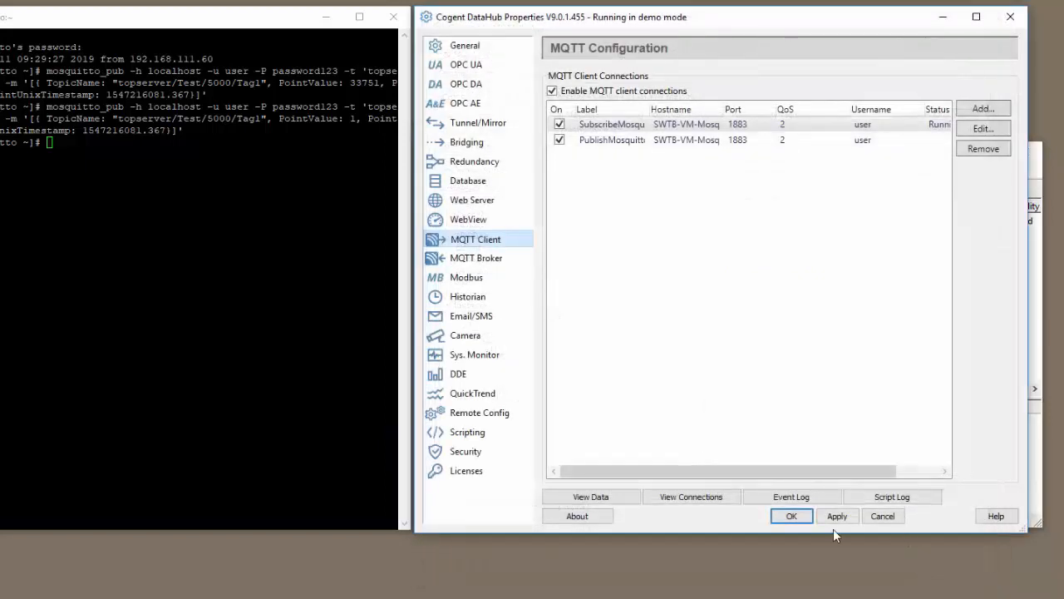
{"action": "left_click", "coordinate": [836, 516]}
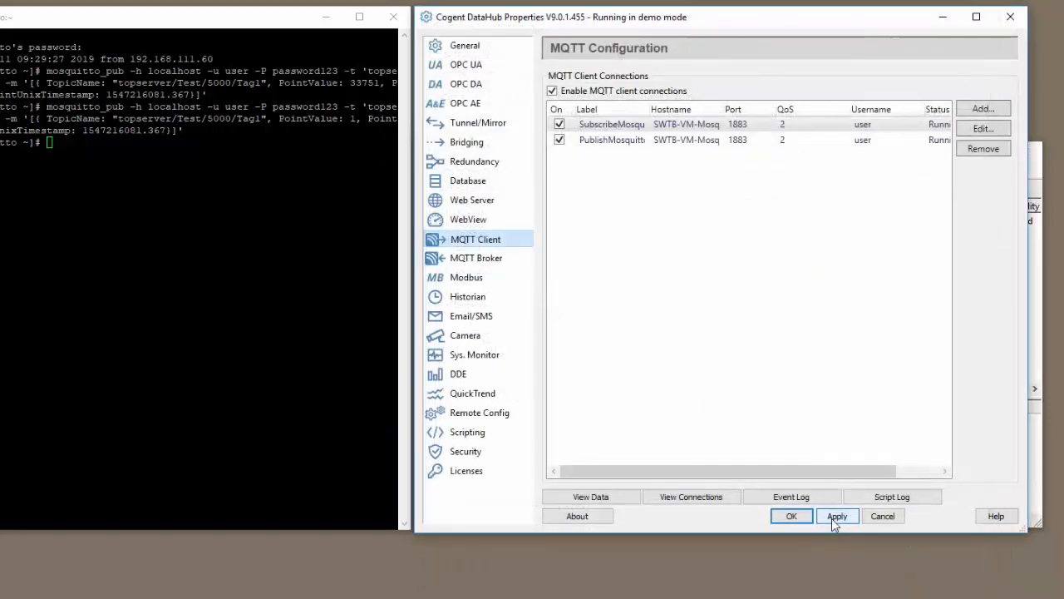
{"action": "left_click", "coordinate": [838, 515]}
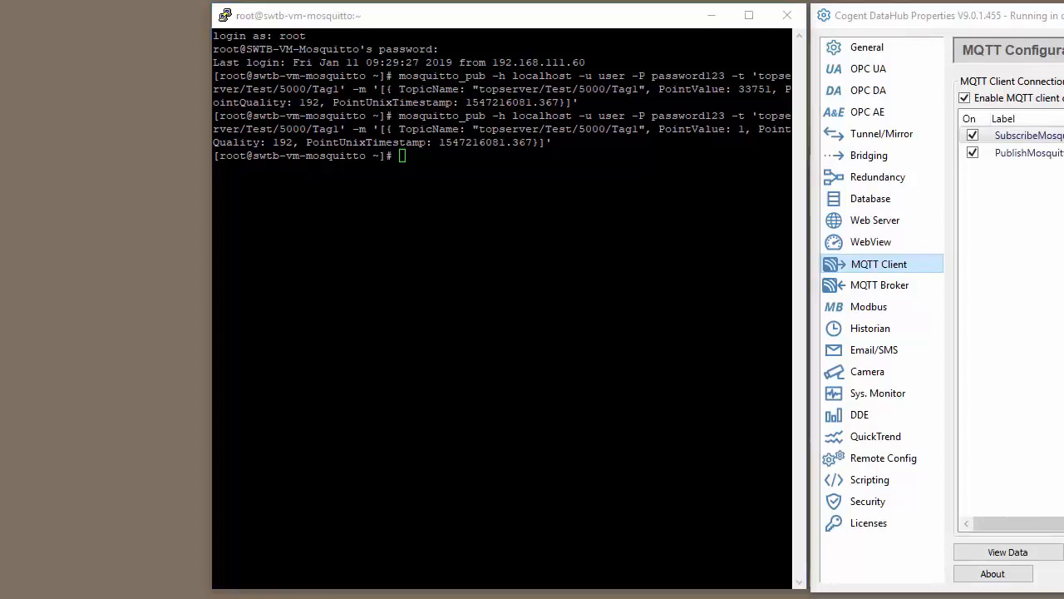
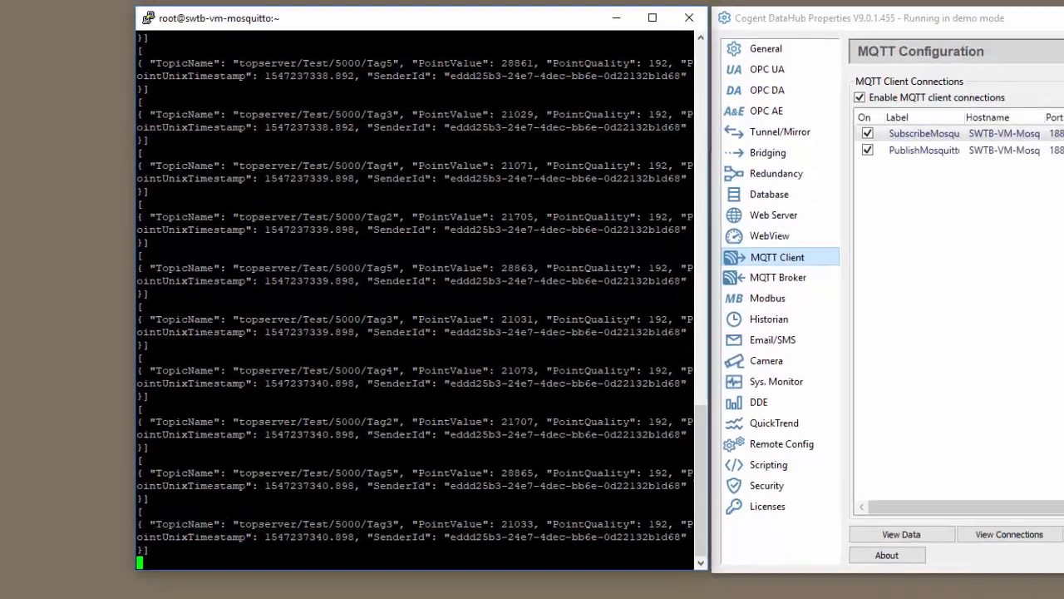
- In the data browser write 1 to Tag2 and 1000 to Tag4 under topserver Test 5000
{"action": "left_click", "coordinate": [888, 532]}
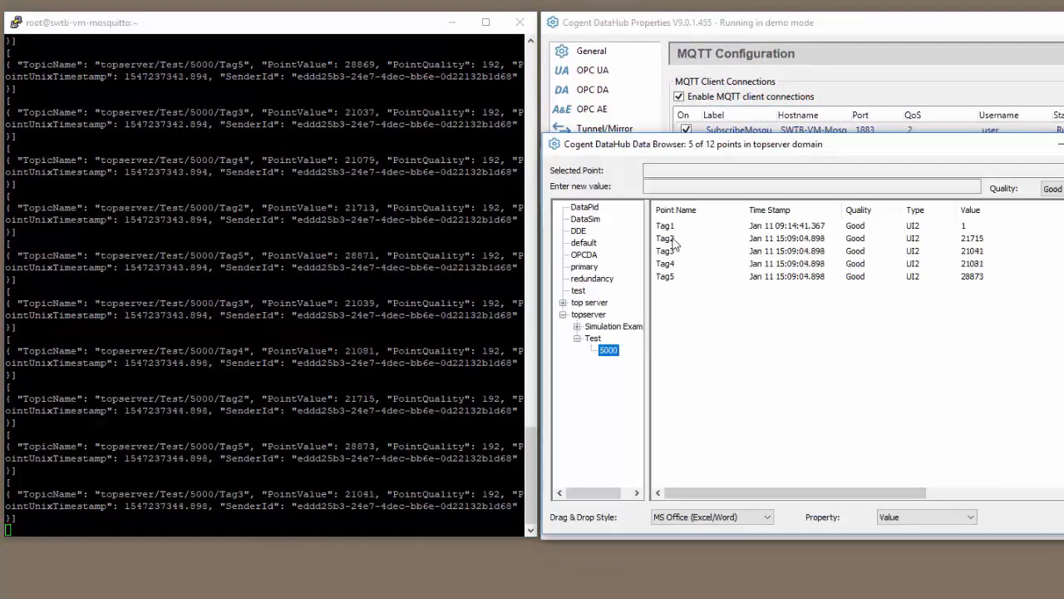
{"action": "left_click", "coordinate": [666, 239]}
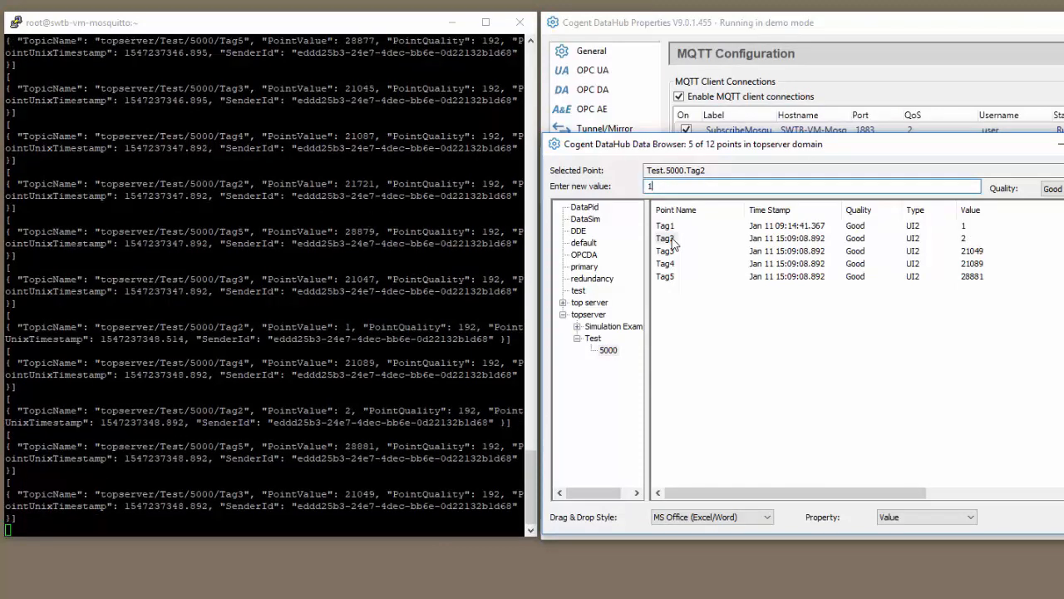
{"action": "left_click", "coordinate": [665, 249]}
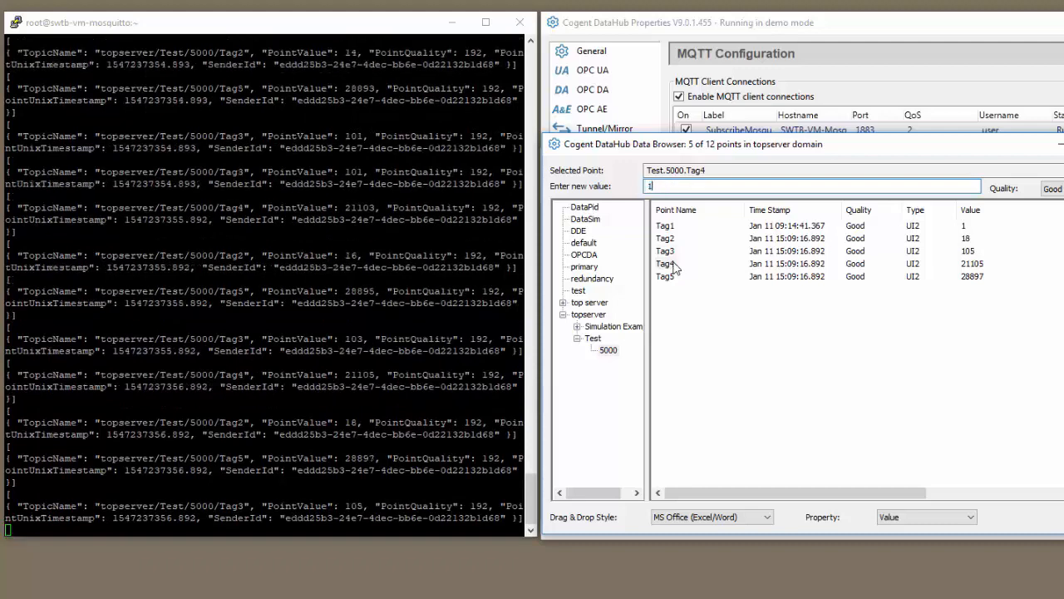
{"action": "type", "text": "000"}
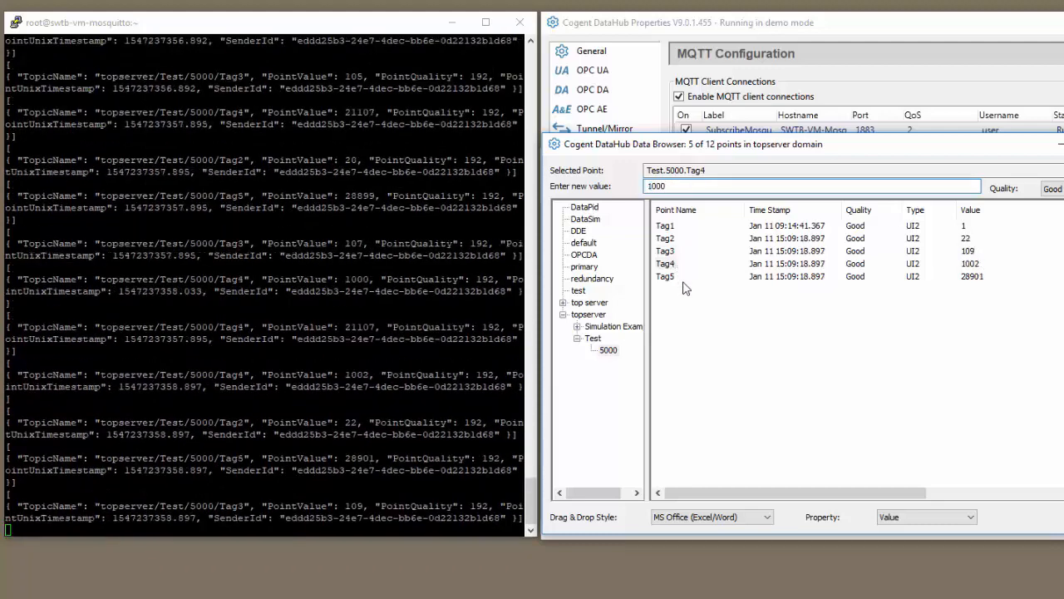